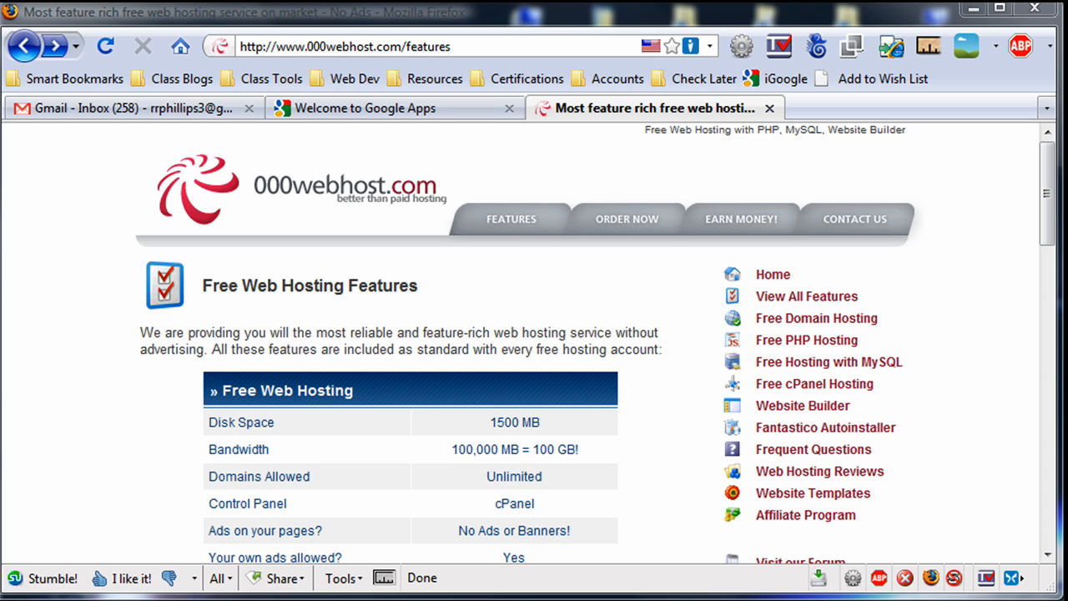
{"action": "mouse_move", "coordinate": [412, 277]}
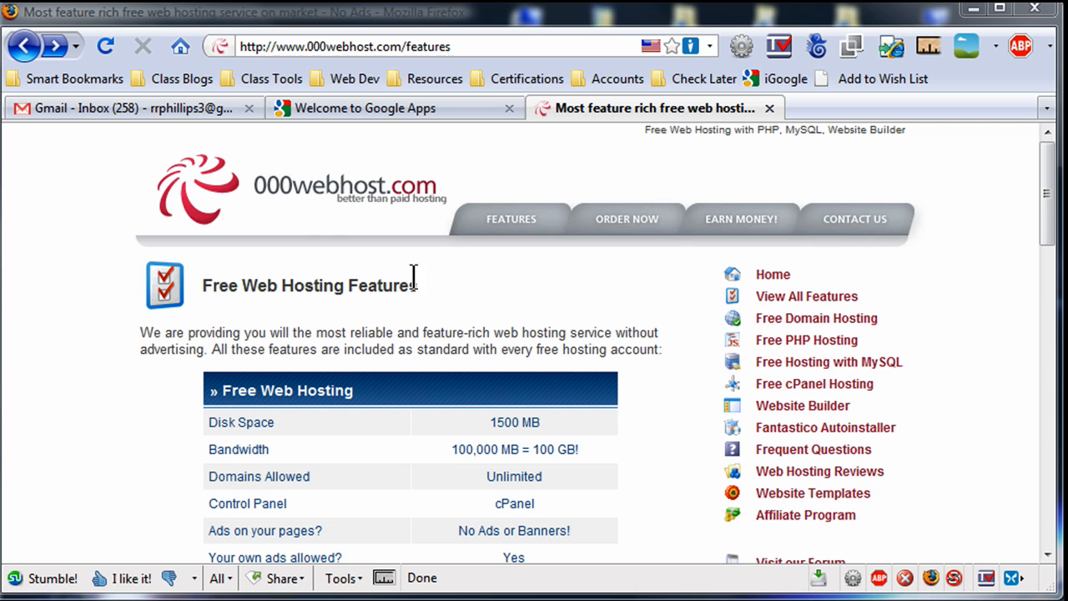
{"action": "mouse_move", "coordinate": [308, 215]}
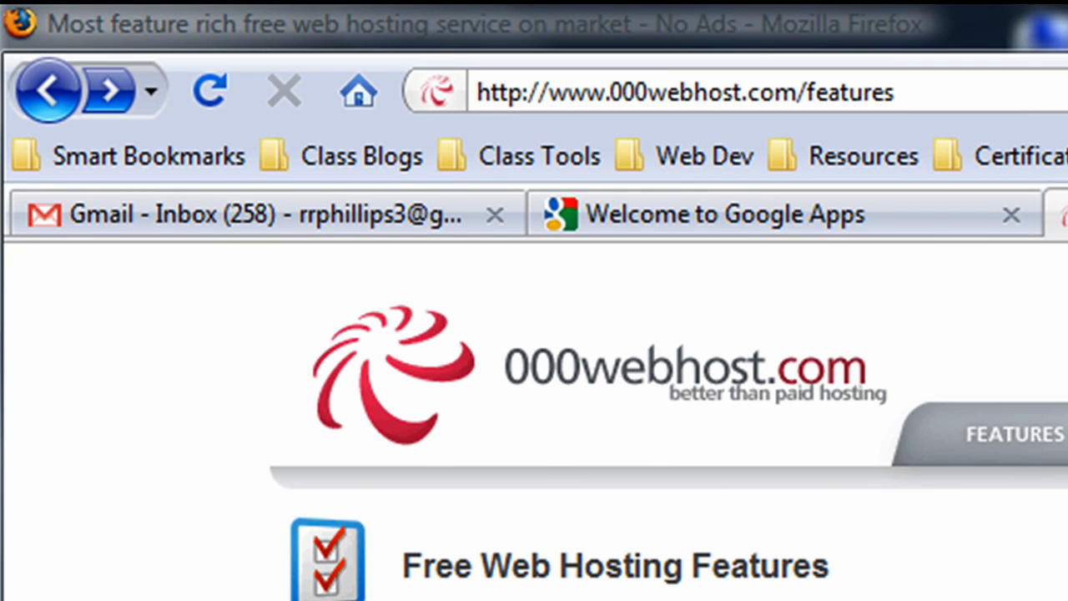
Step: Scroll the 000webhost page and open the free hosting sign-up form
{"action": "scroll", "scroll_direction": "down", "scroll_amount": 3}
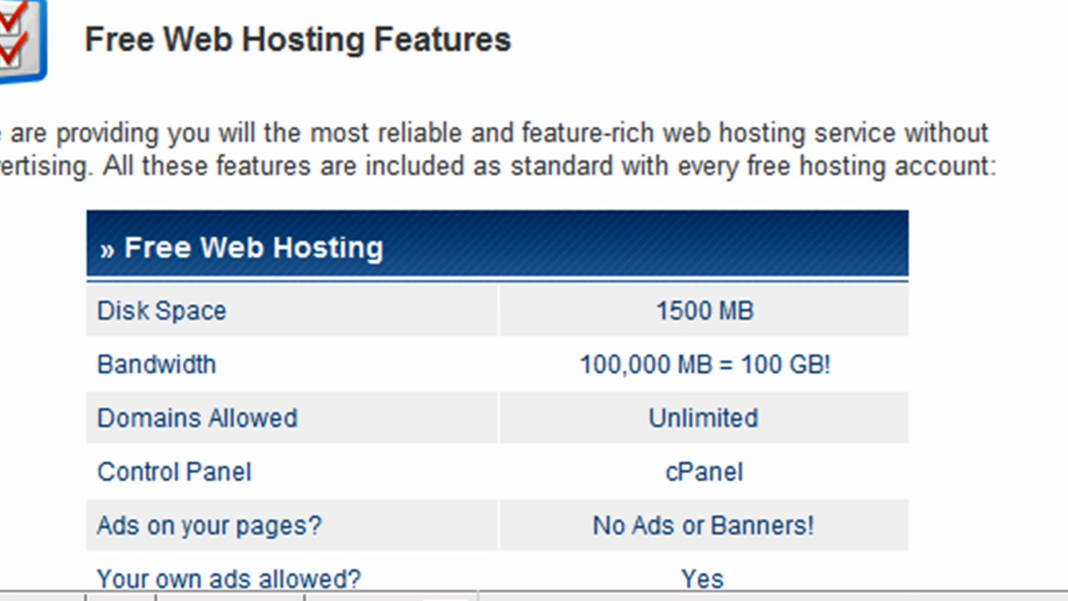
{"action": "scroll", "scroll_direction": "down", "scroll_amount": 3}
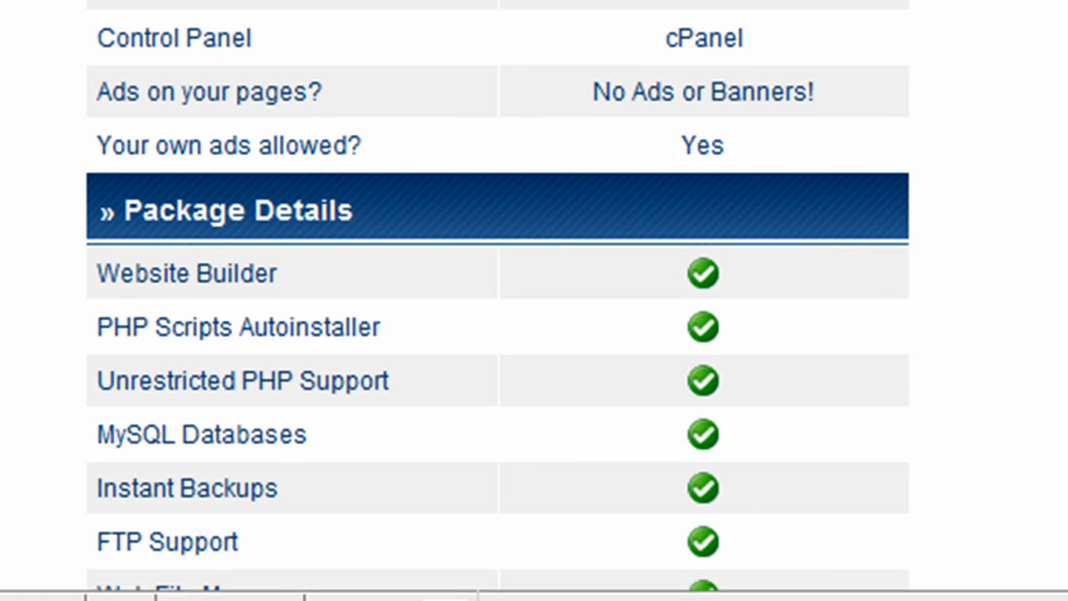
{"action": "scroll", "scroll_direction": "up", "scroll_amount": 3}
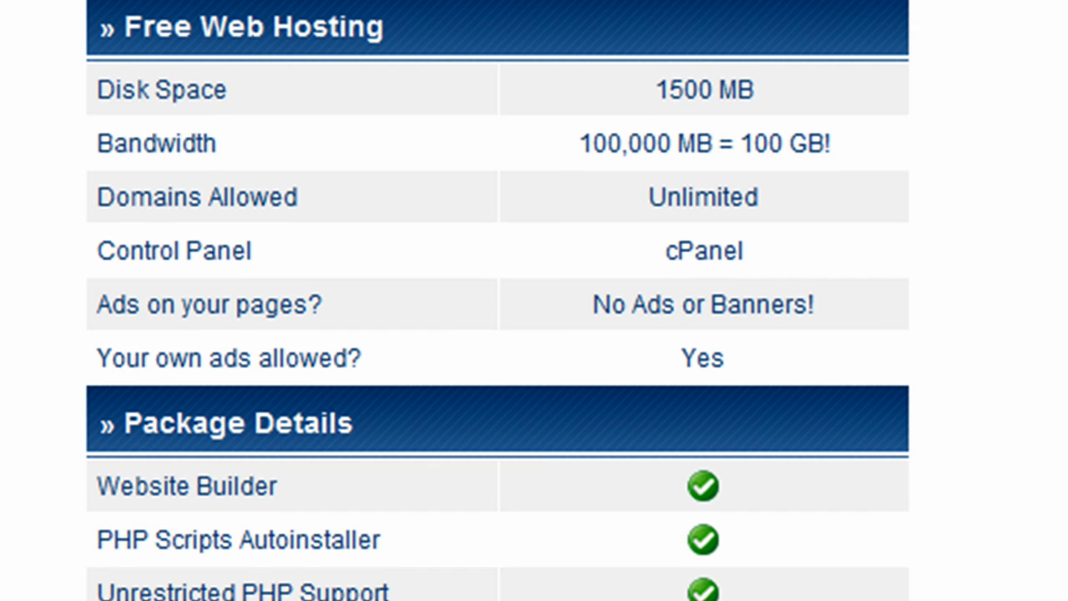
{"action": "mouse_move", "coordinate": [710, 267]}
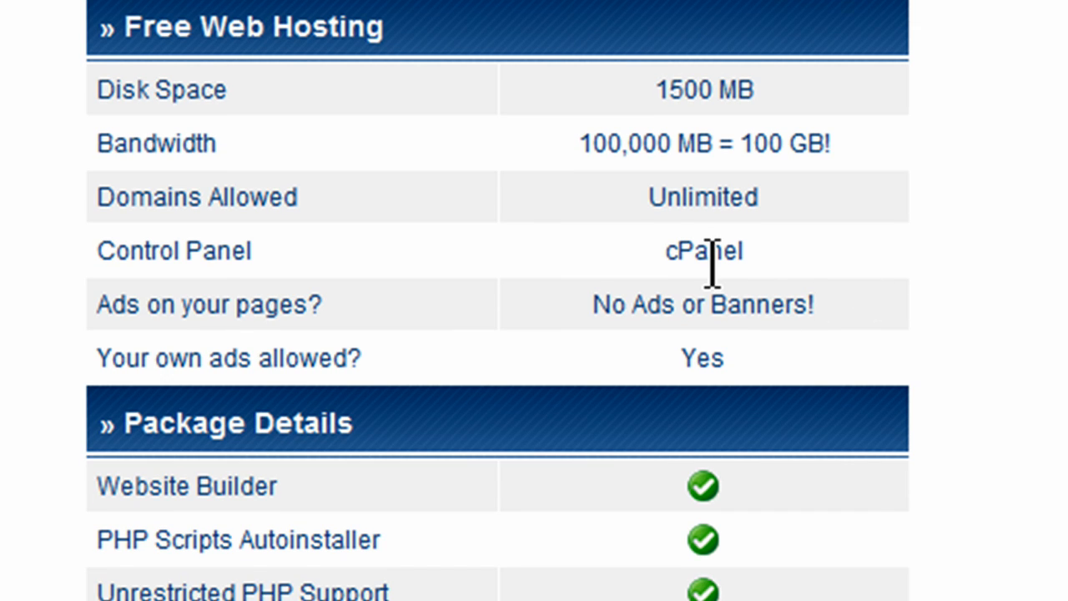
{"action": "mouse_move", "coordinate": [605, 408]}
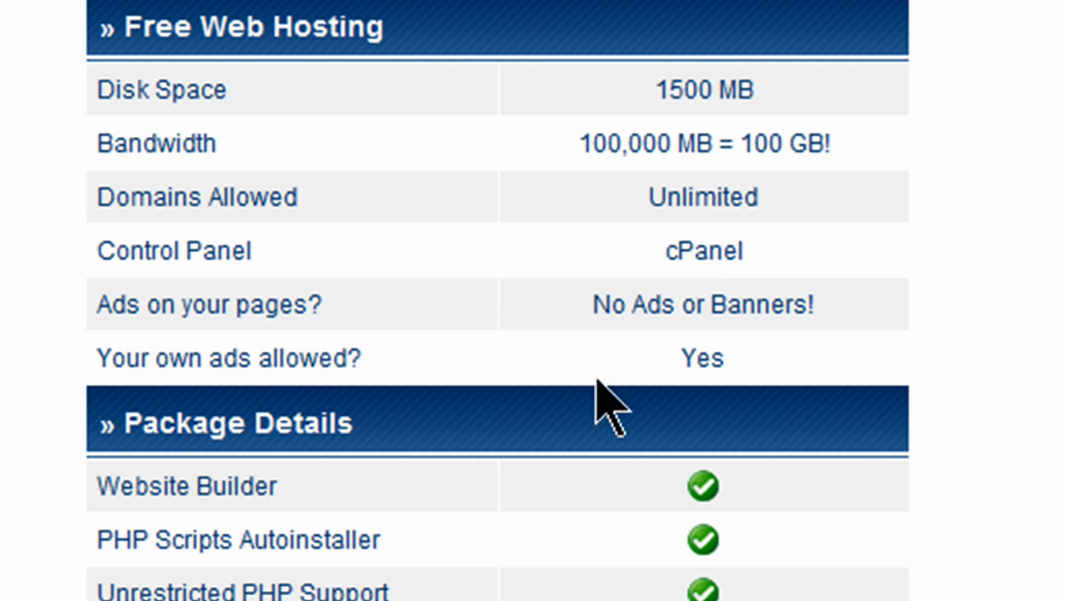
{"action": "mouse_move", "coordinate": [634, 351]}
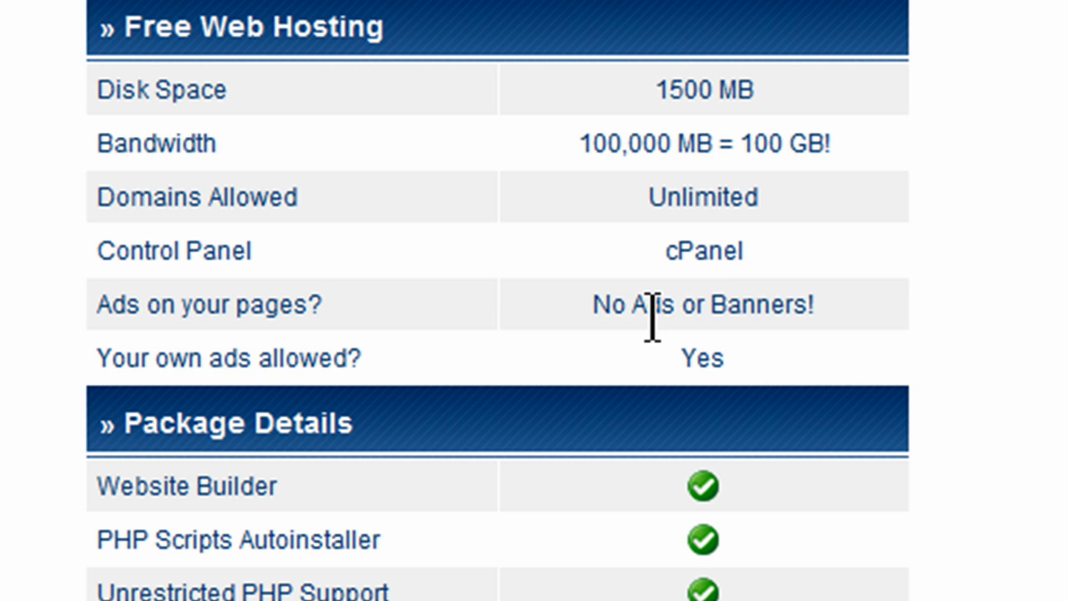
{"action": "scroll", "scroll_direction": "down", "scroll_amount": 3}
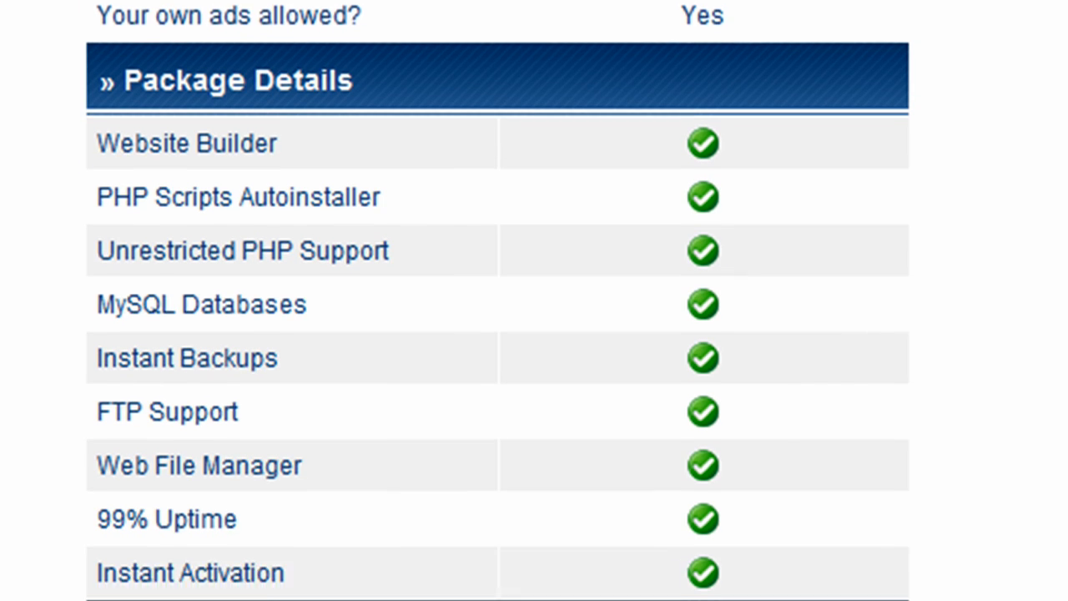
{"action": "scroll", "scroll_direction": "down", "scroll_amount": 3}
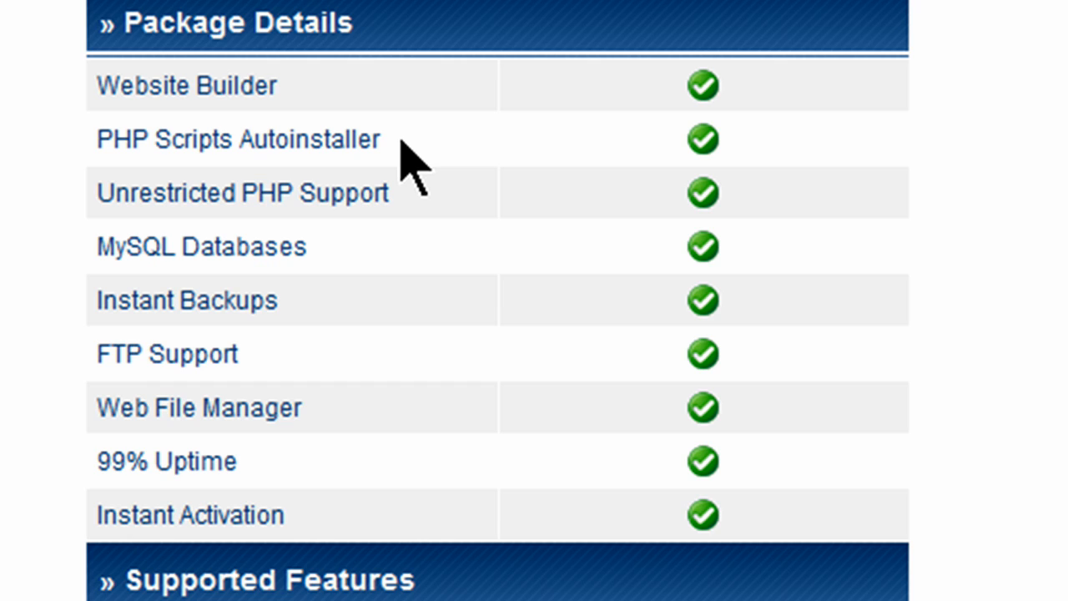
{"action": "mouse_move", "coordinate": [204, 296]}
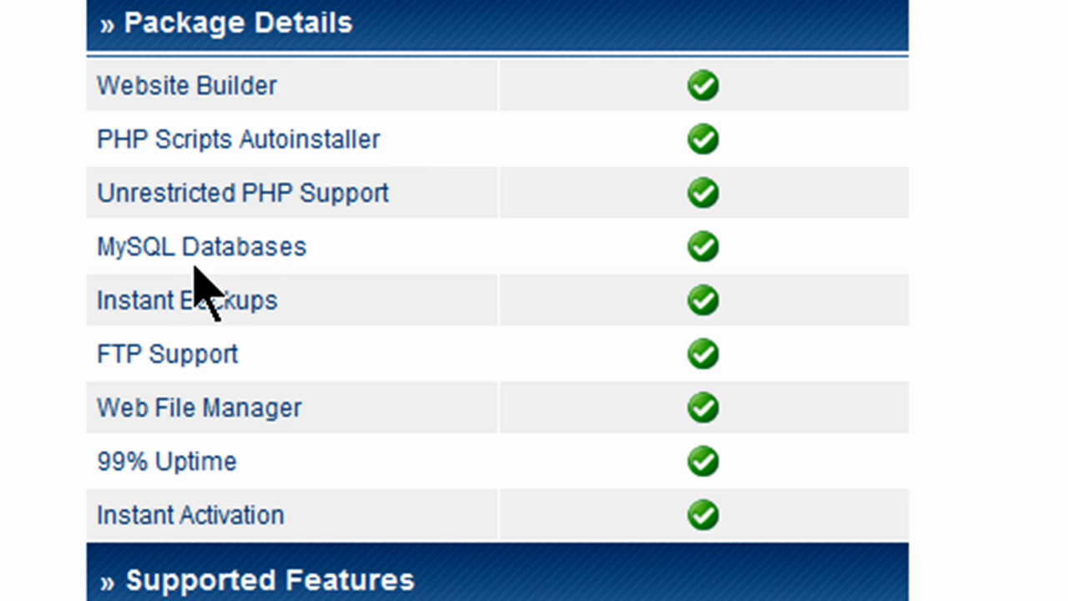
{"action": "mouse_move", "coordinate": [205, 400]}
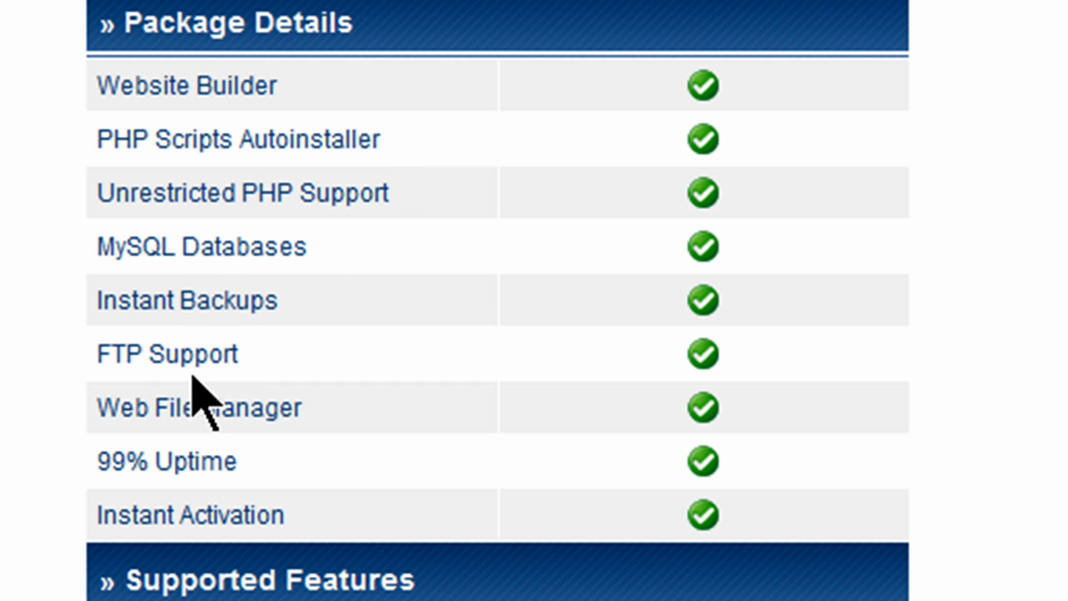
{"action": "mouse_move", "coordinate": [156, 362]}
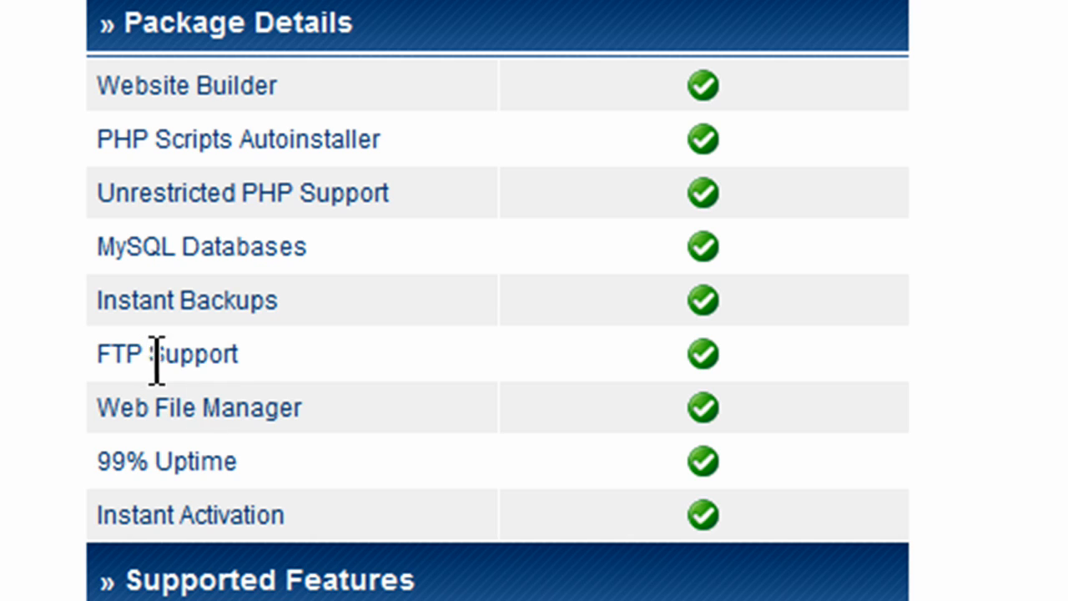
{"action": "mouse_move", "coordinate": [274, 408]}
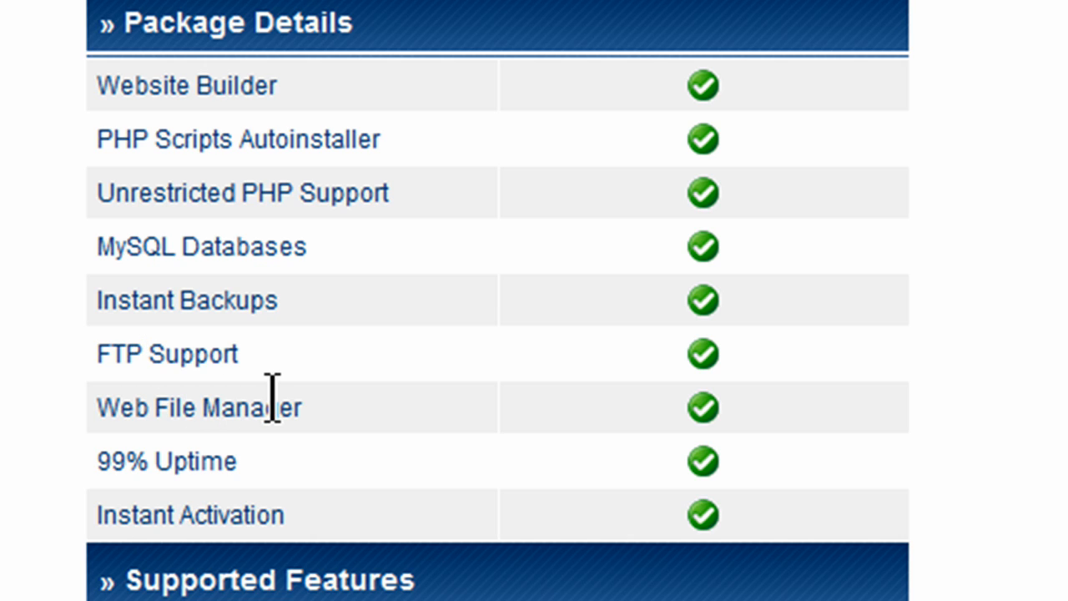
{"action": "mouse_move", "coordinate": [267, 392]}
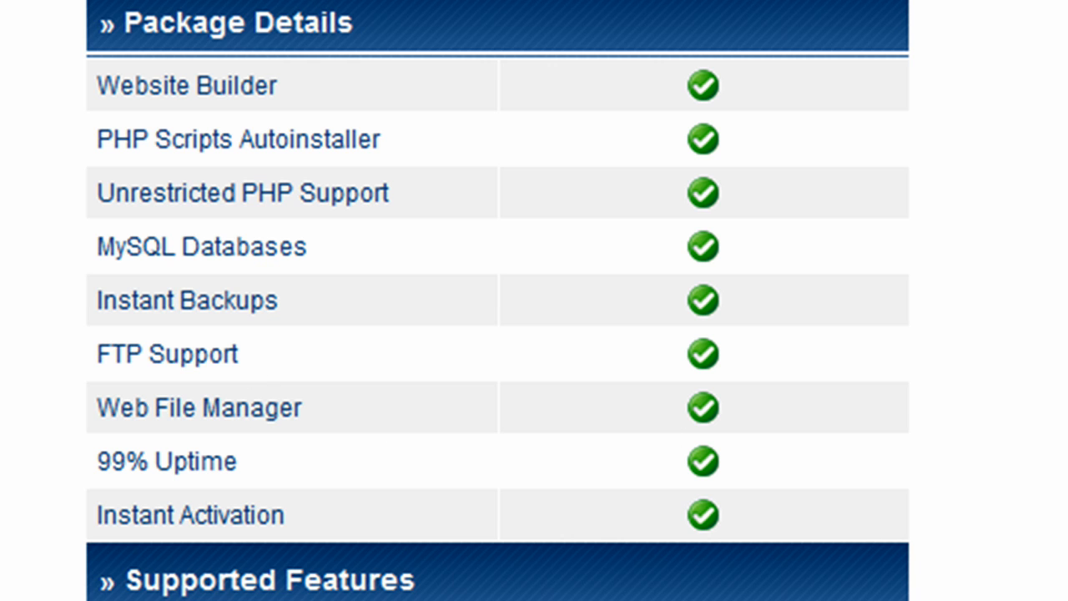
{"action": "left_click", "coordinate": [643, 375]}
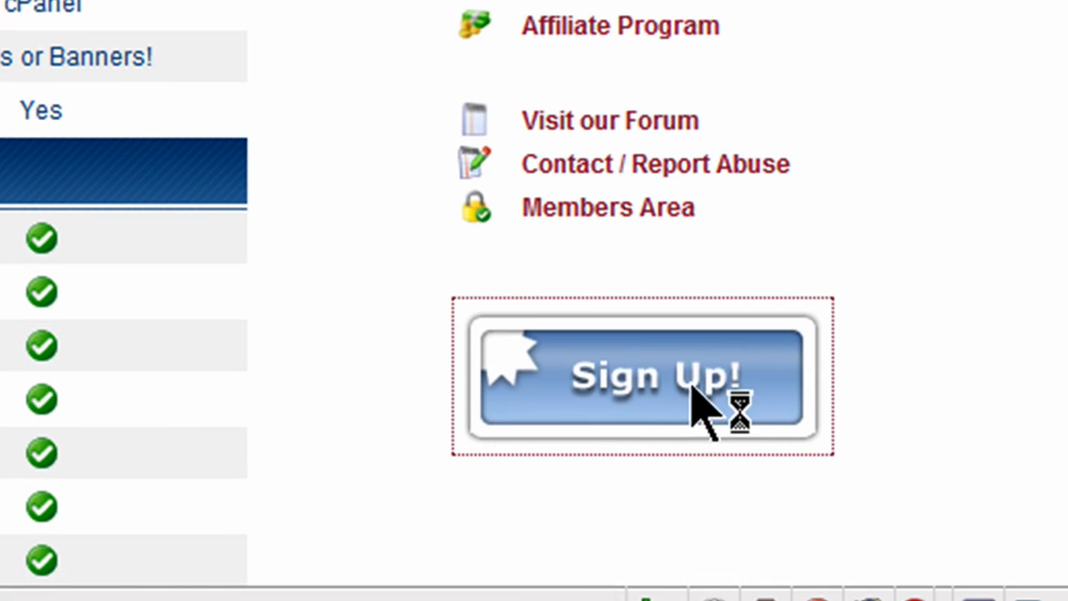
{"action": "left_click", "coordinate": [643, 376]}
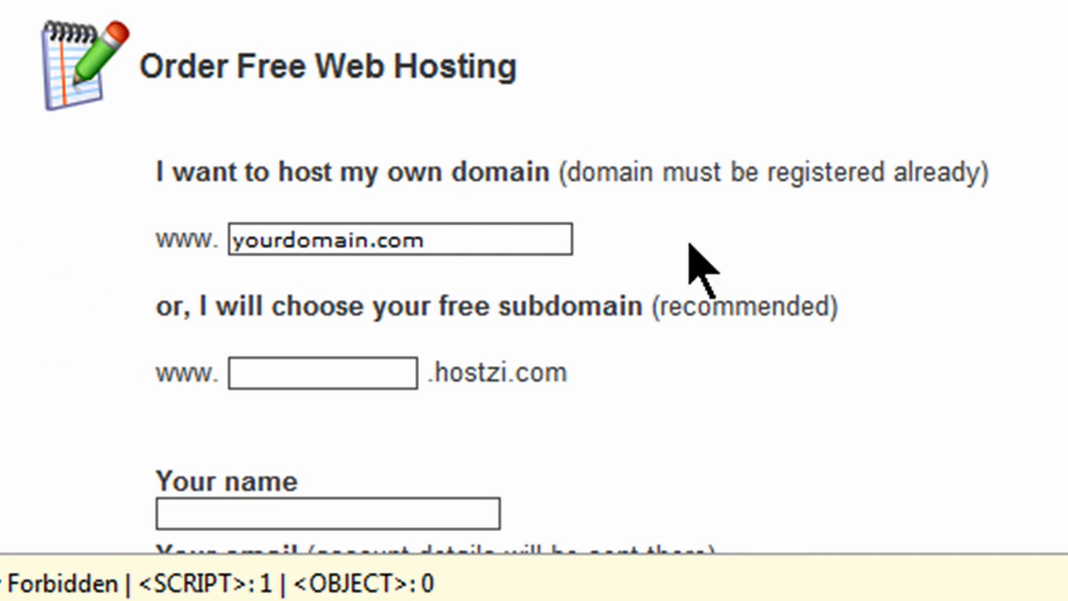
{"action": "mouse_move", "coordinate": [960, 267]}
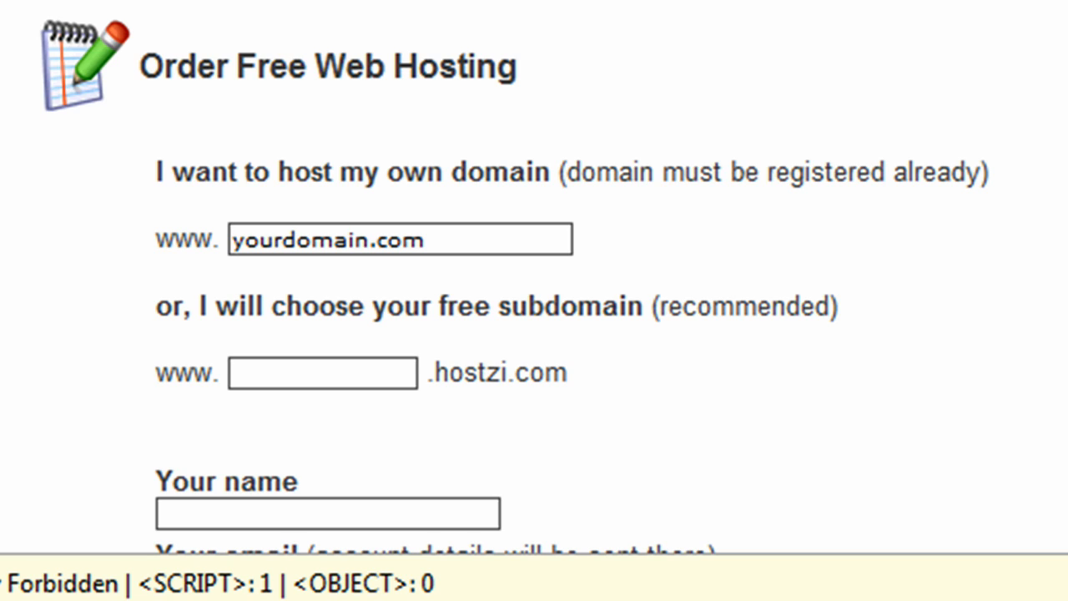
{"action": "mouse_move", "coordinate": [397, 305]}
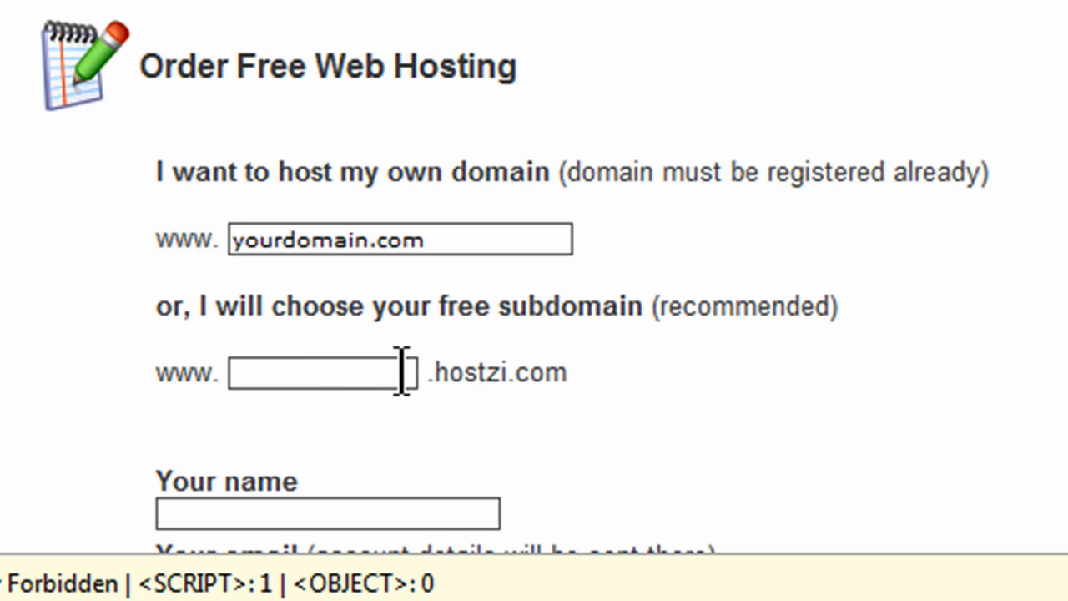
{"action": "mouse_move", "coordinate": [529, 426]}
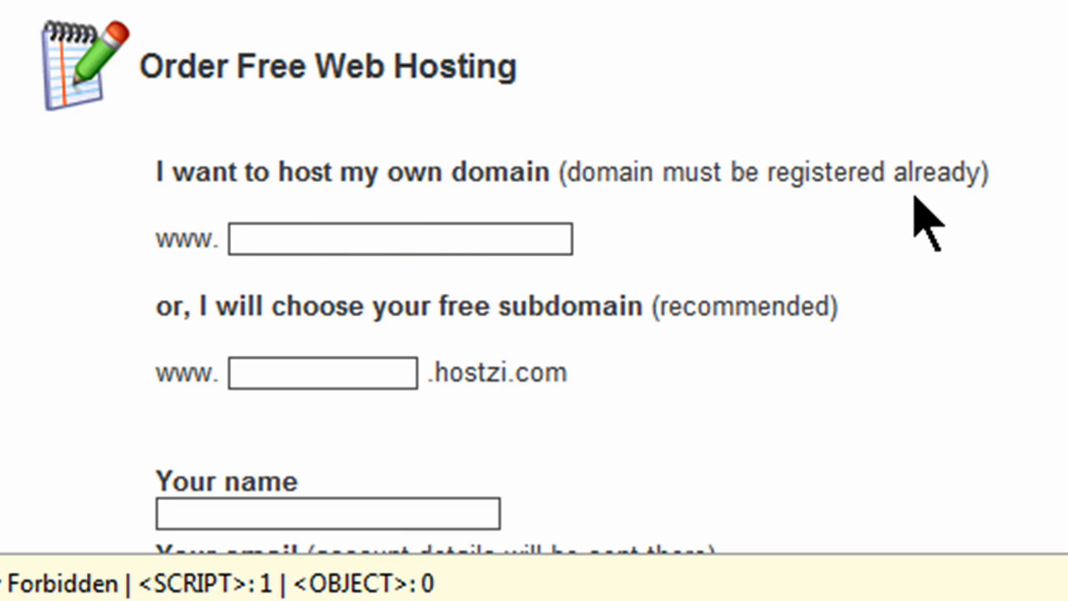
Step: Enter hikinginbend.com as the domain to host and continue down the form
{"action": "type", "text": "hikinginbend"}
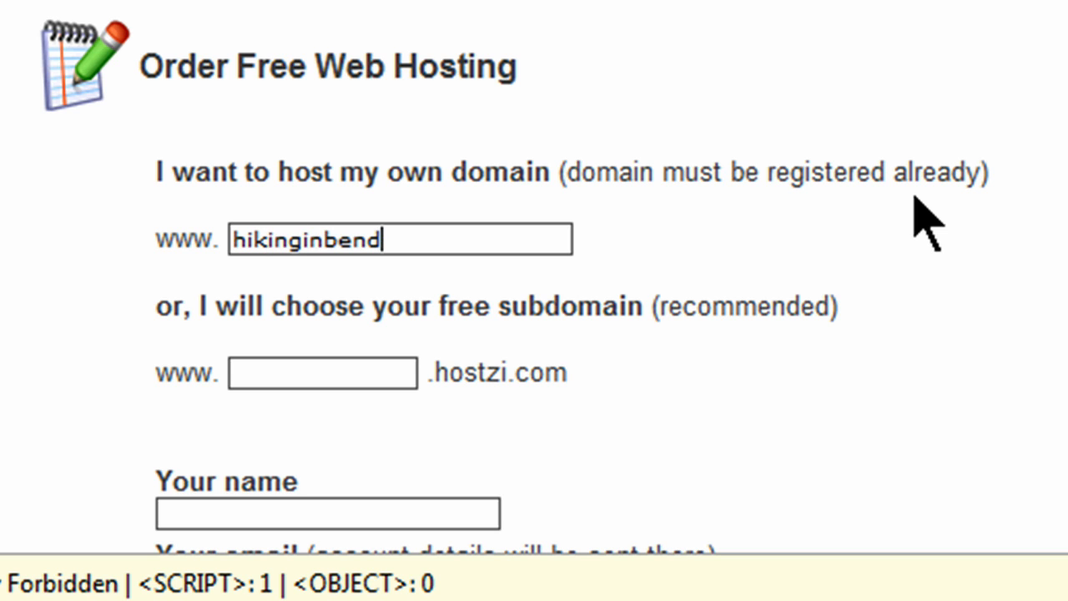
{"action": "type", "text": ".com"}
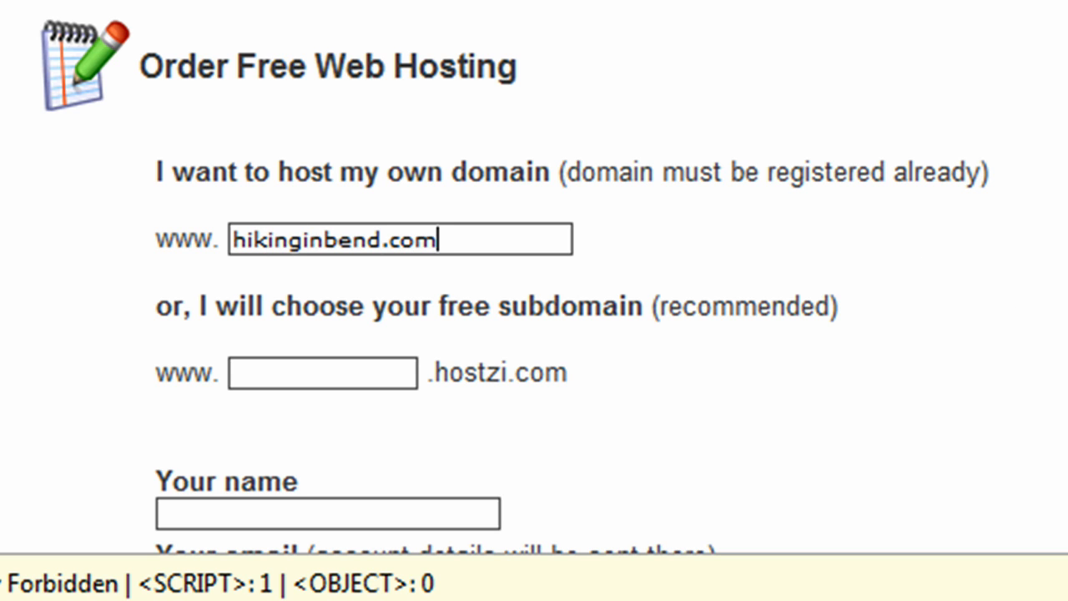
{"action": "scroll", "scroll_direction": "down", "scroll_amount": 3}
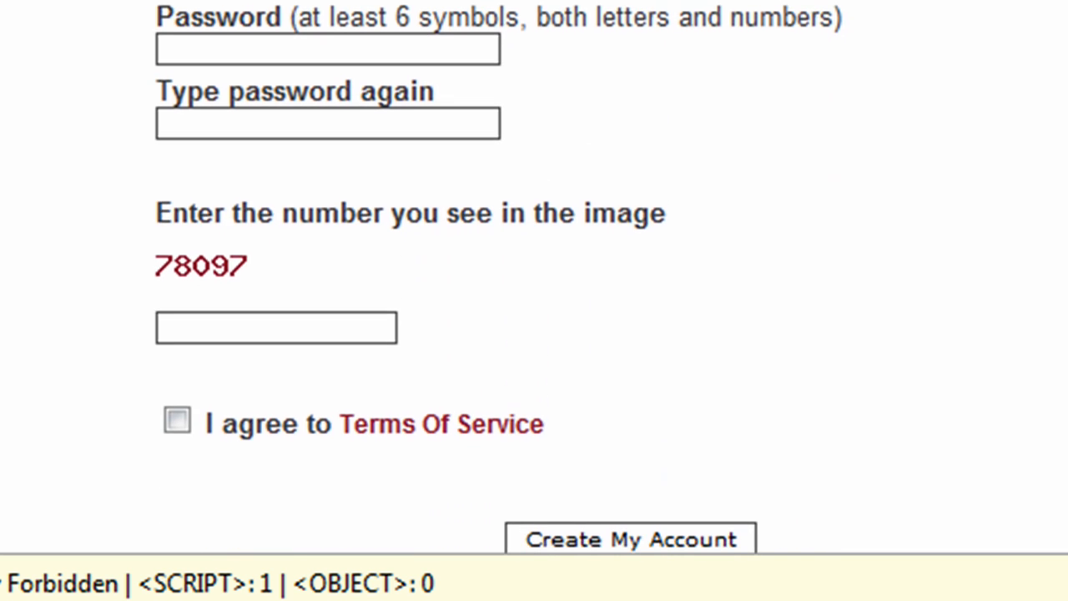
{"action": "scroll", "scroll_direction": "down", "scroll_amount": 3}
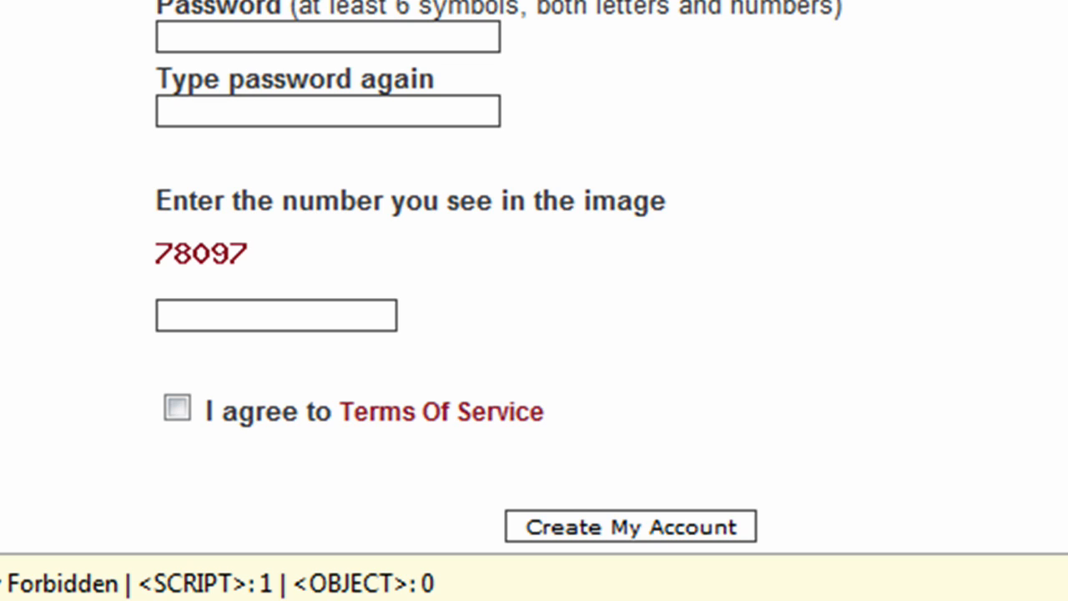
{"action": "left_click", "coordinate": [630, 526]}
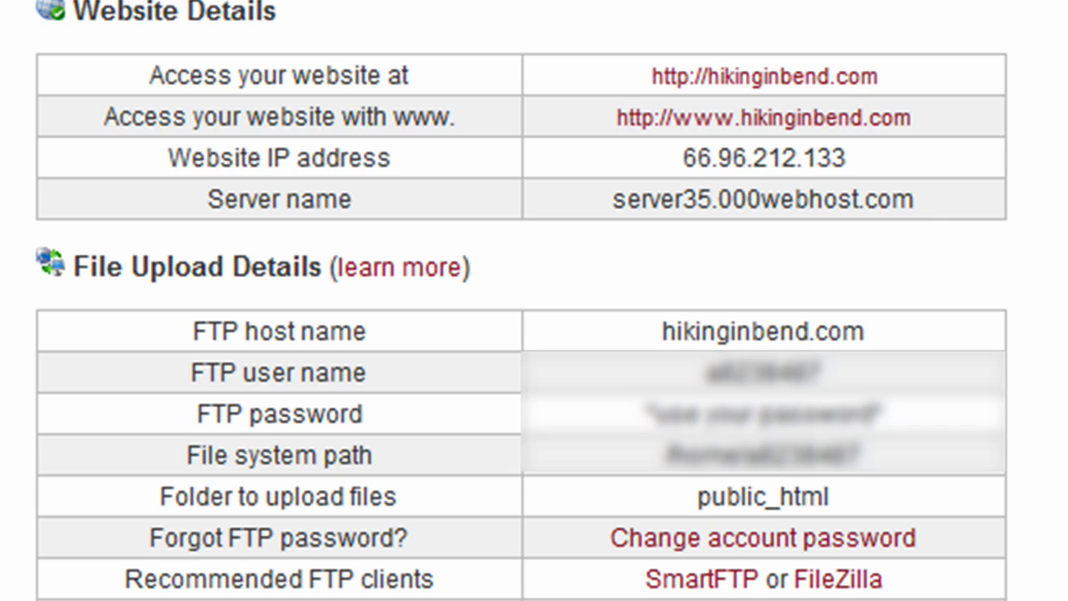
{"action": "mouse_move", "coordinate": [459, 79]}
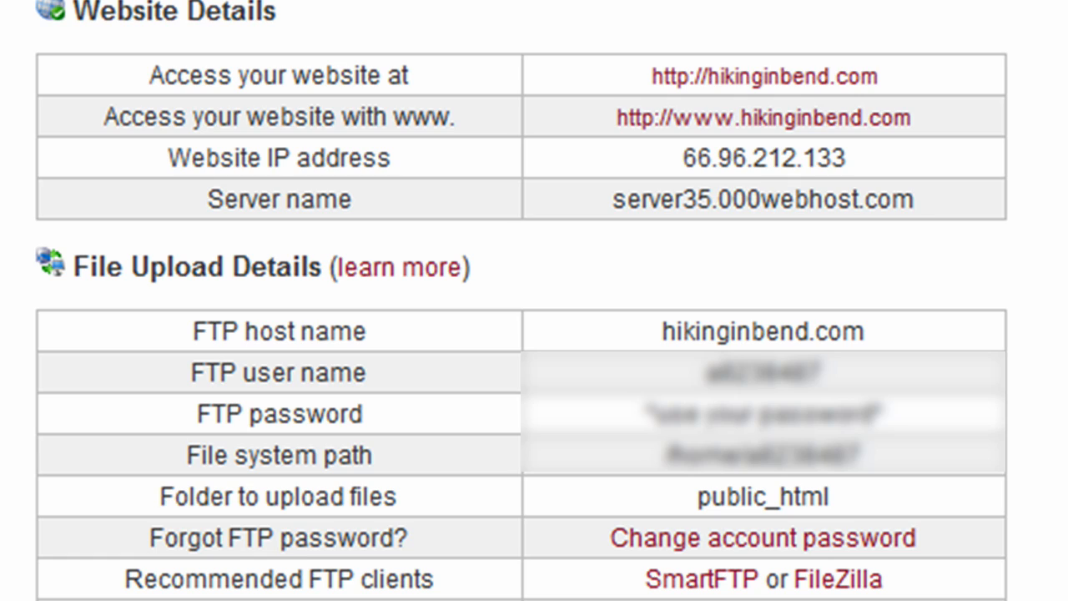
{"action": "mouse_move", "coordinate": [1018, 159]}
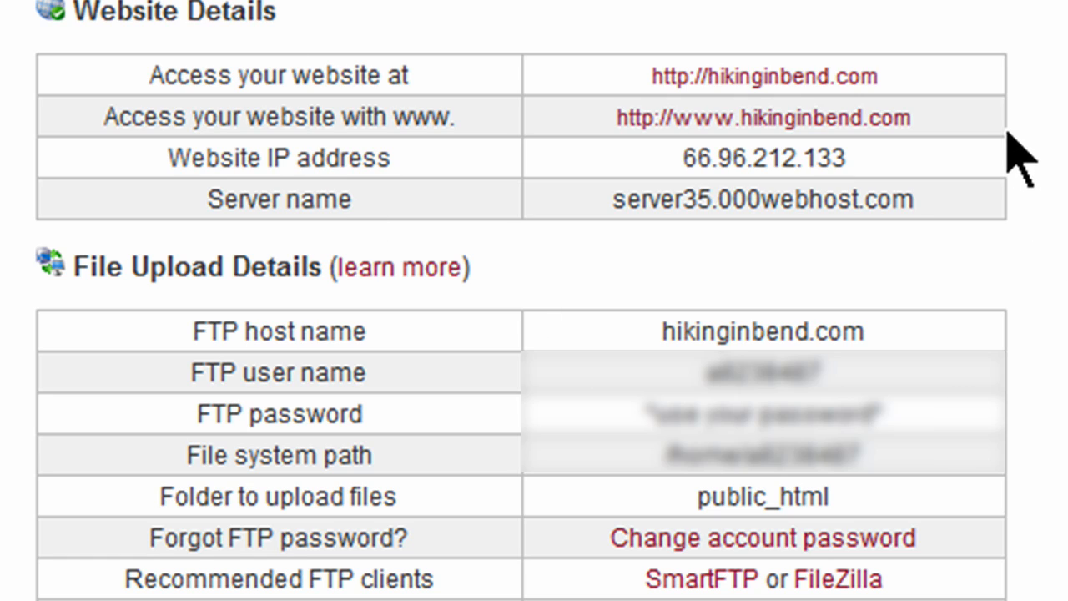
{"action": "mouse_move", "coordinate": [1001, 217]}
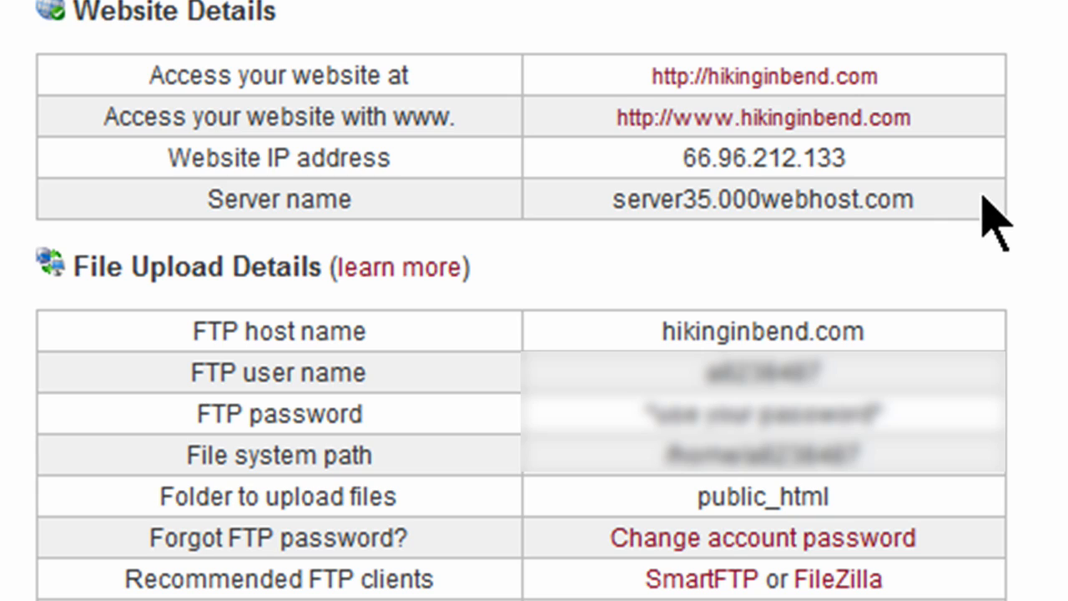
{"action": "mouse_move", "coordinate": [984, 518]}
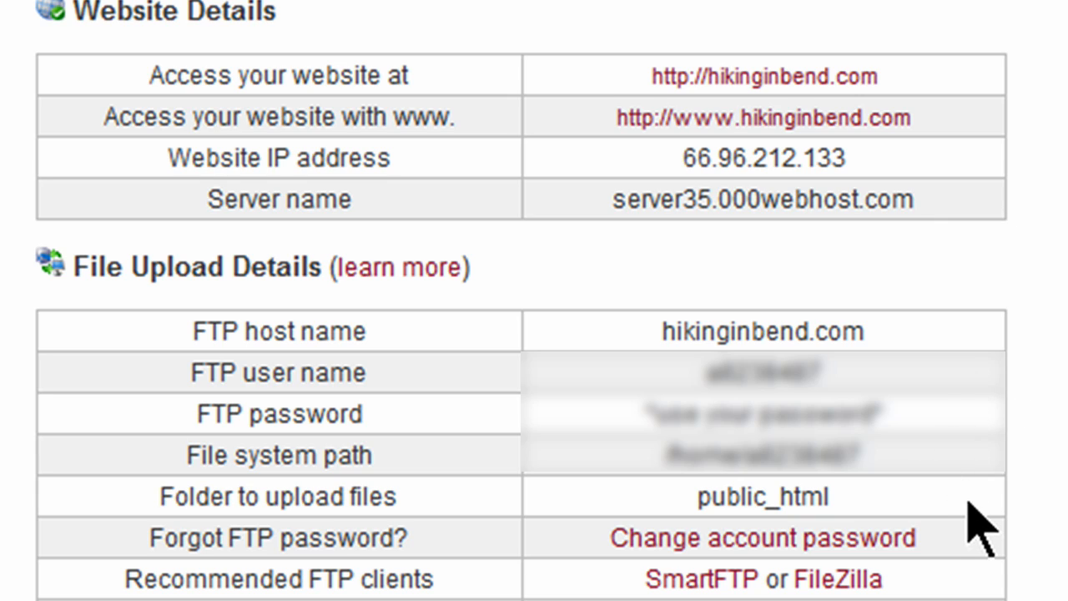
{"action": "mouse_move", "coordinate": [480, 429]}
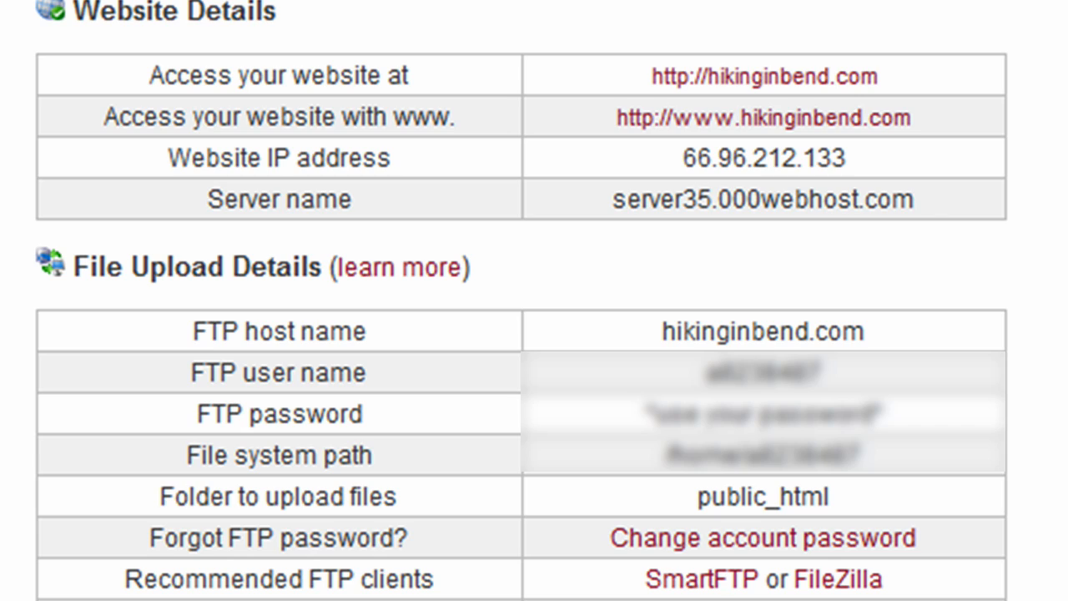
{"action": "mouse_move", "coordinate": [1043, 567]}
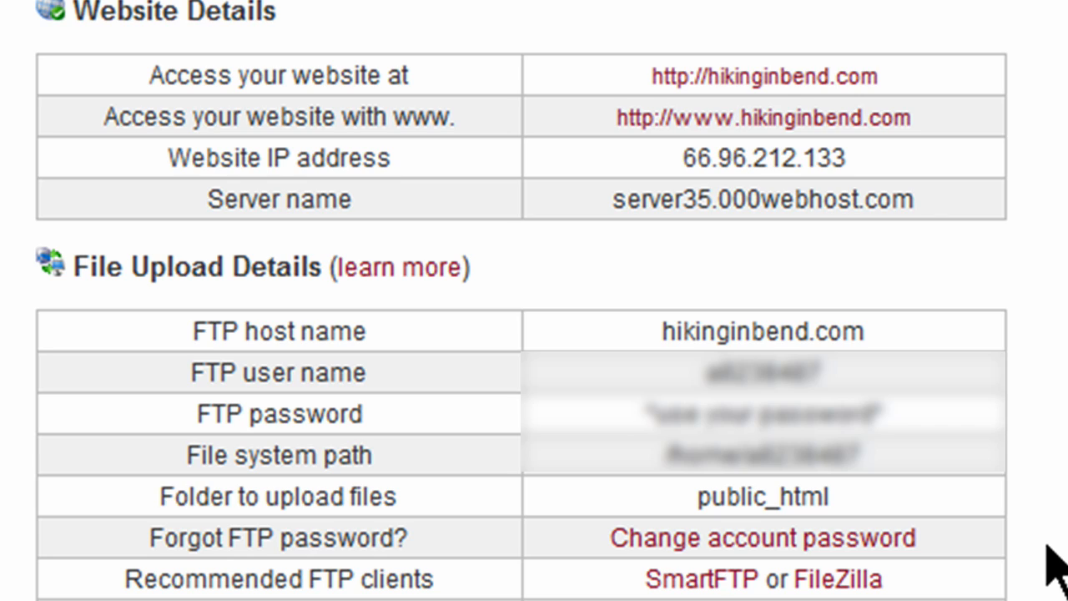
{"action": "mouse_move", "coordinate": [984, 526]}
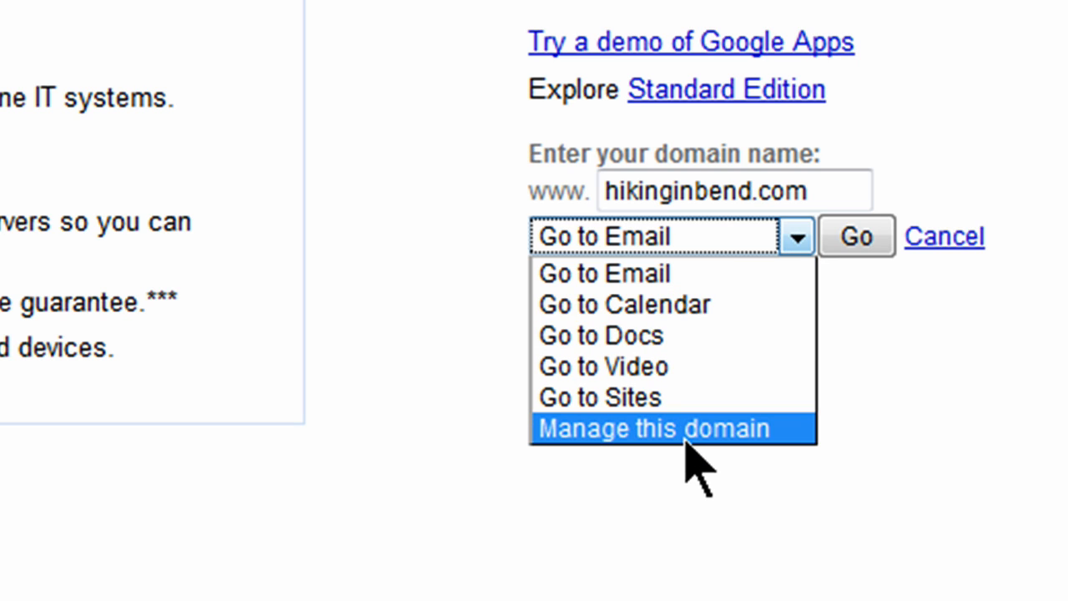
{"action": "mouse_move", "coordinate": [689, 463]}
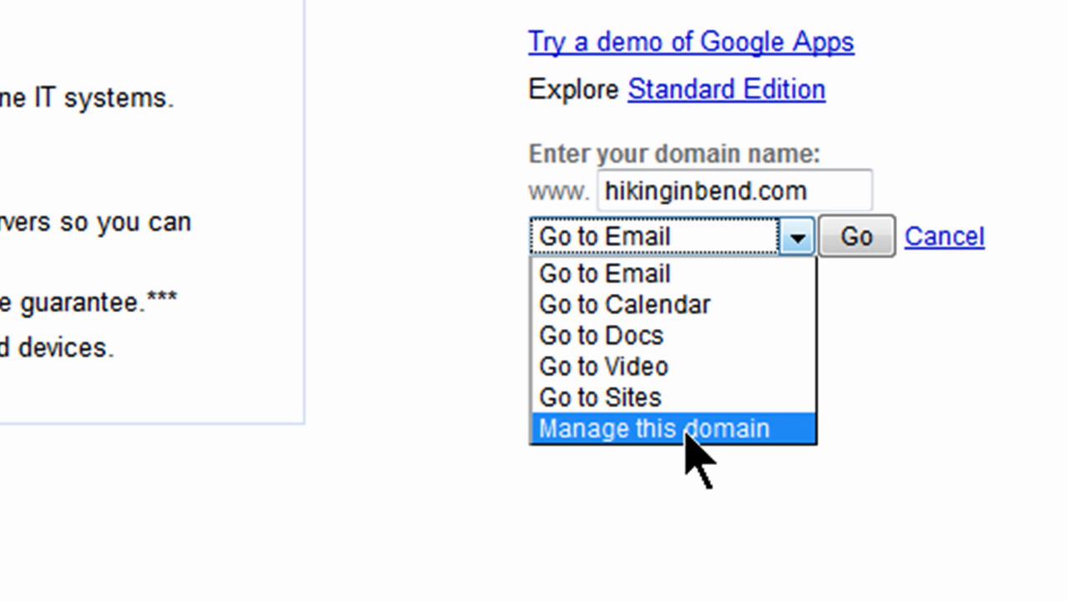
Step: Choose 'Manage this domain' for hikinginbend.com and sign in as administrator
{"action": "left_click", "coordinate": [653, 428]}
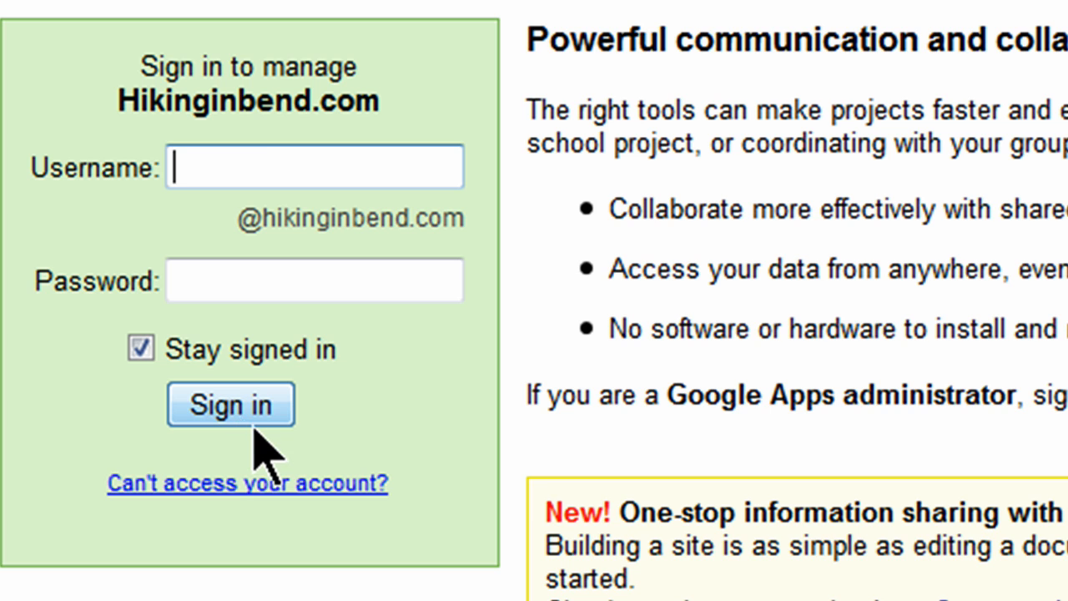
{"action": "left_click", "coordinate": [230, 404]}
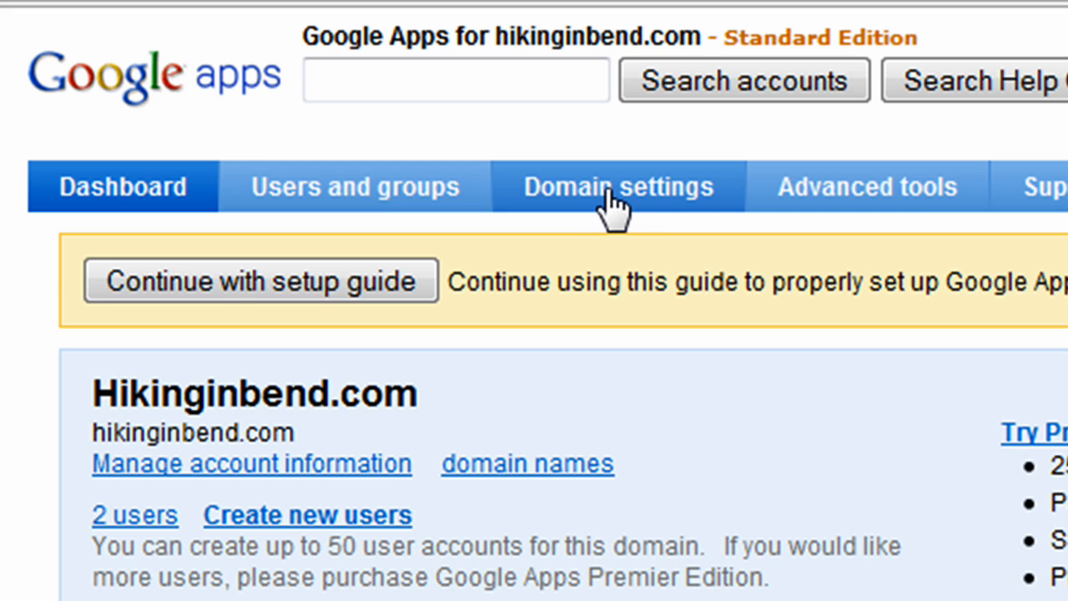
Step: Go to Domain settings, then Domain names, and open Advanced DNS settings
{"action": "left_click", "coordinate": [619, 186]}
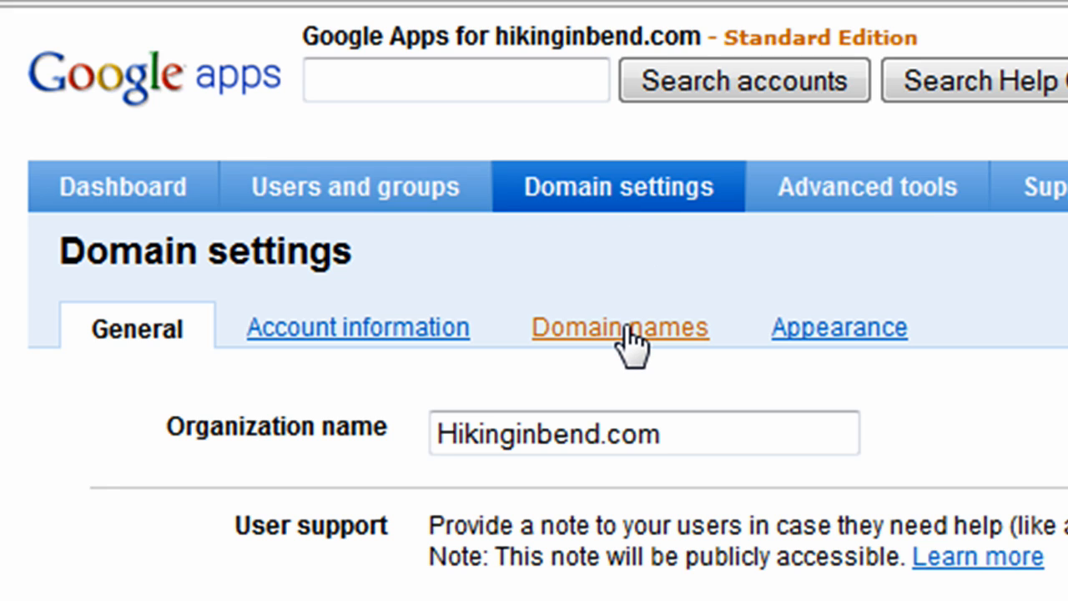
{"action": "left_click", "coordinate": [620, 327]}
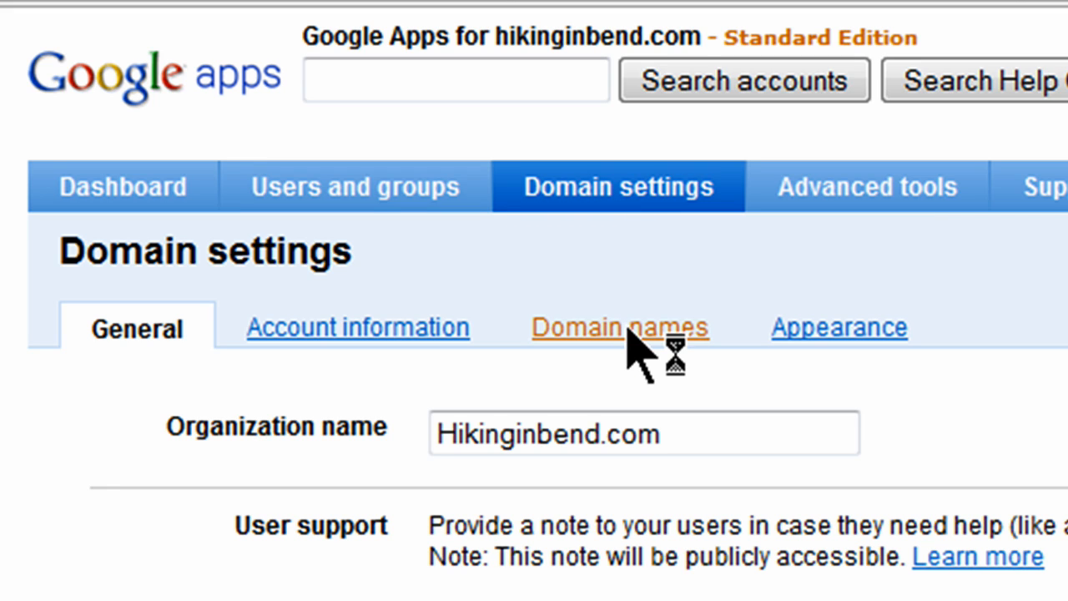
{"action": "left_click", "coordinate": [620, 327]}
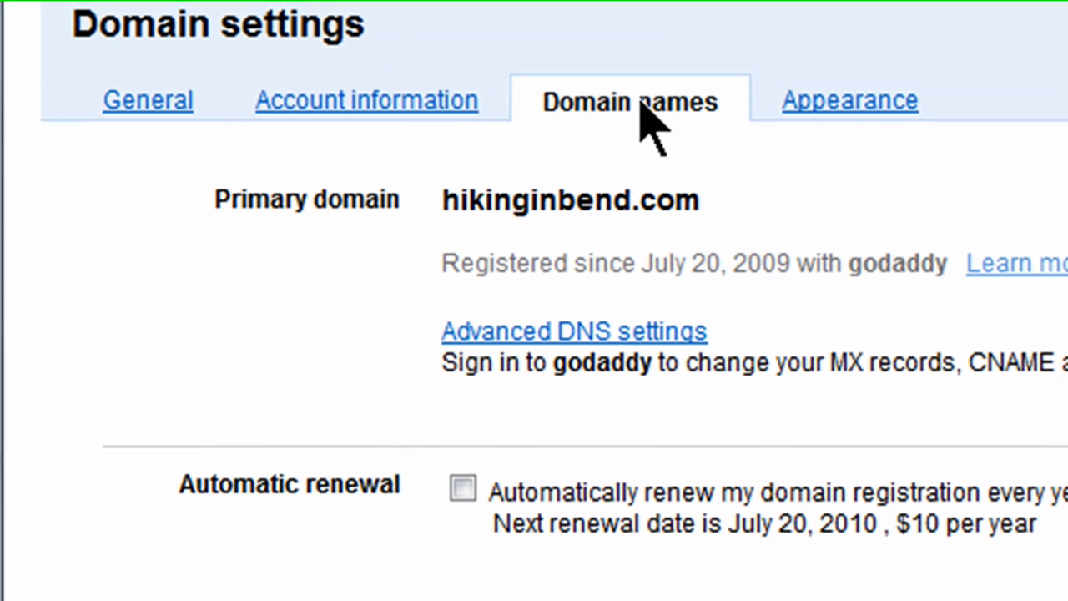
{"action": "mouse_move", "coordinate": [574, 330]}
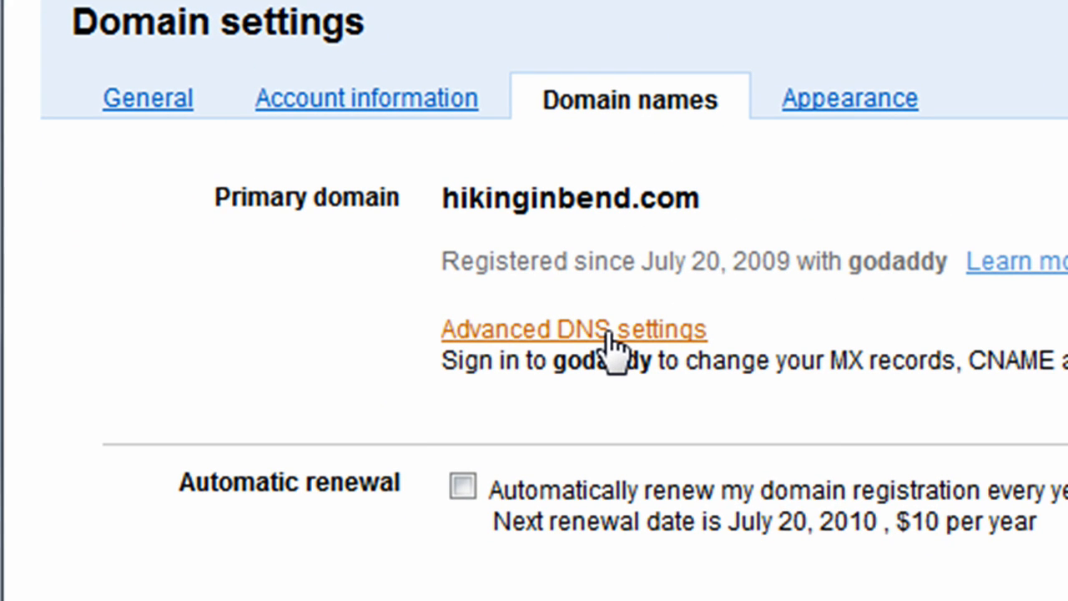
{"action": "mouse_move", "coordinate": [622, 347]}
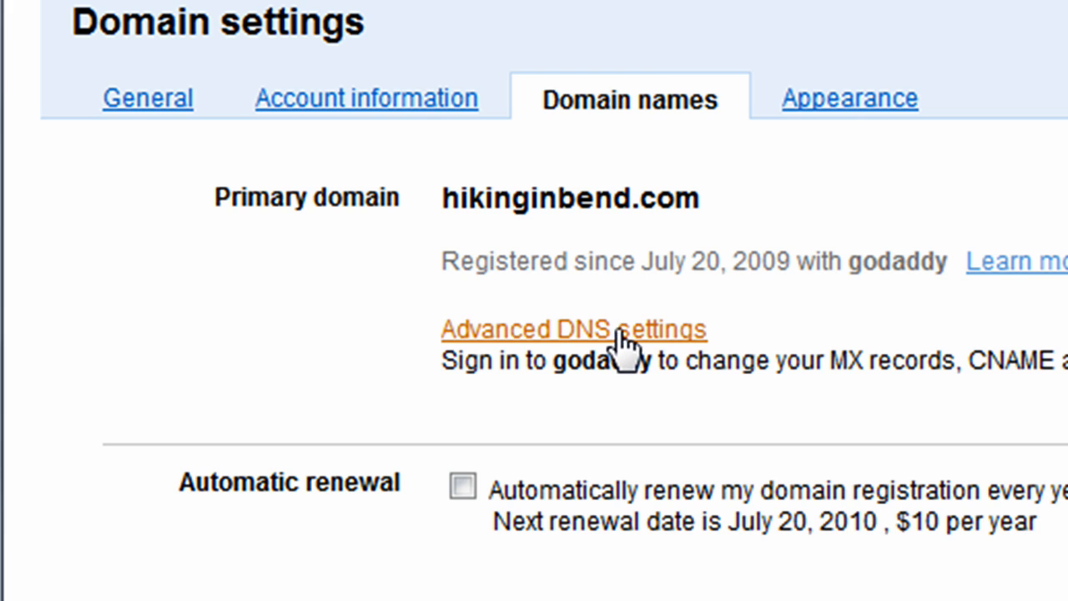
{"action": "mouse_move", "coordinate": [634, 355]}
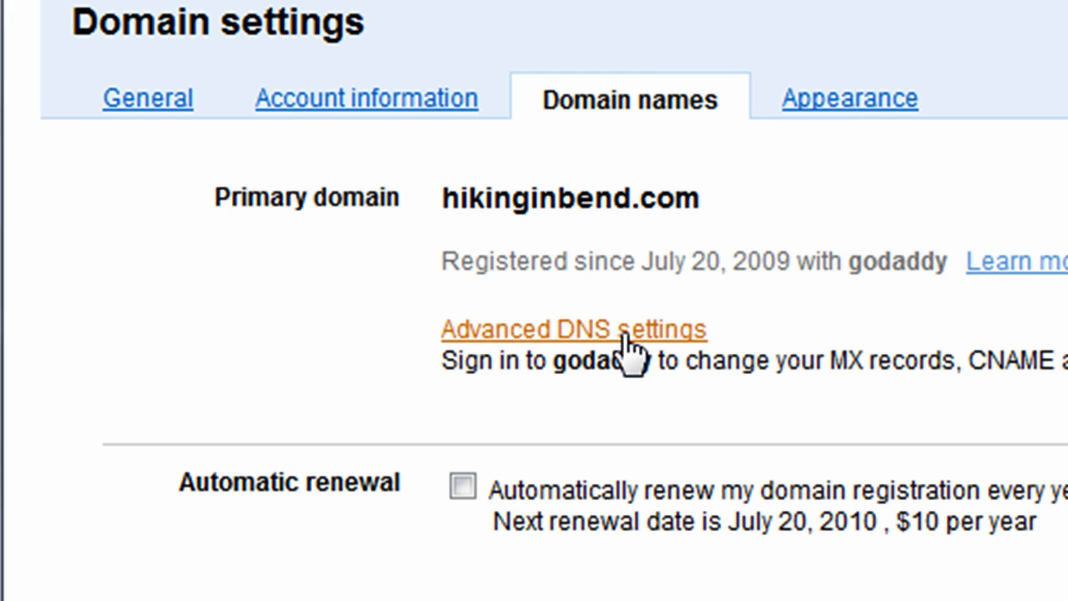
{"action": "left_click", "coordinate": [574, 328]}
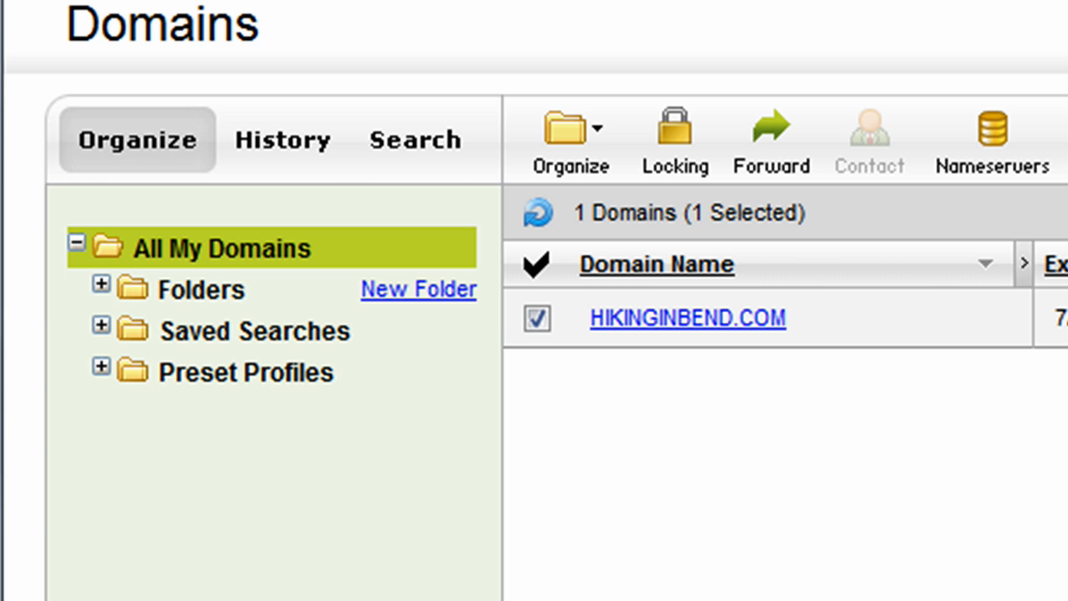
{"action": "mouse_move", "coordinate": [943, 459]}
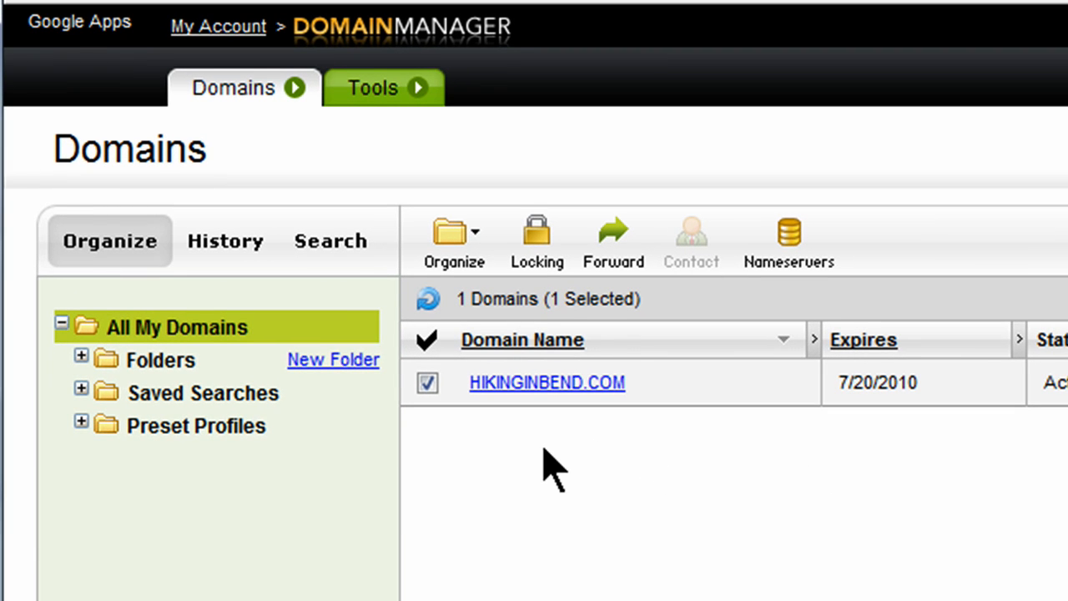
{"action": "mouse_move", "coordinate": [574, 421]}
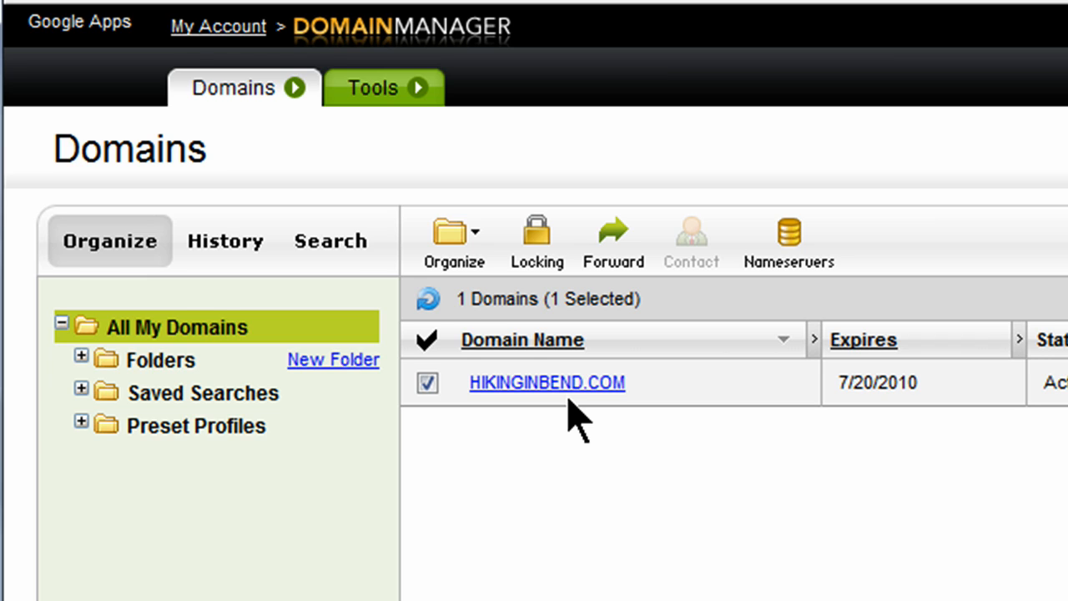
{"action": "mouse_move", "coordinate": [788, 238]}
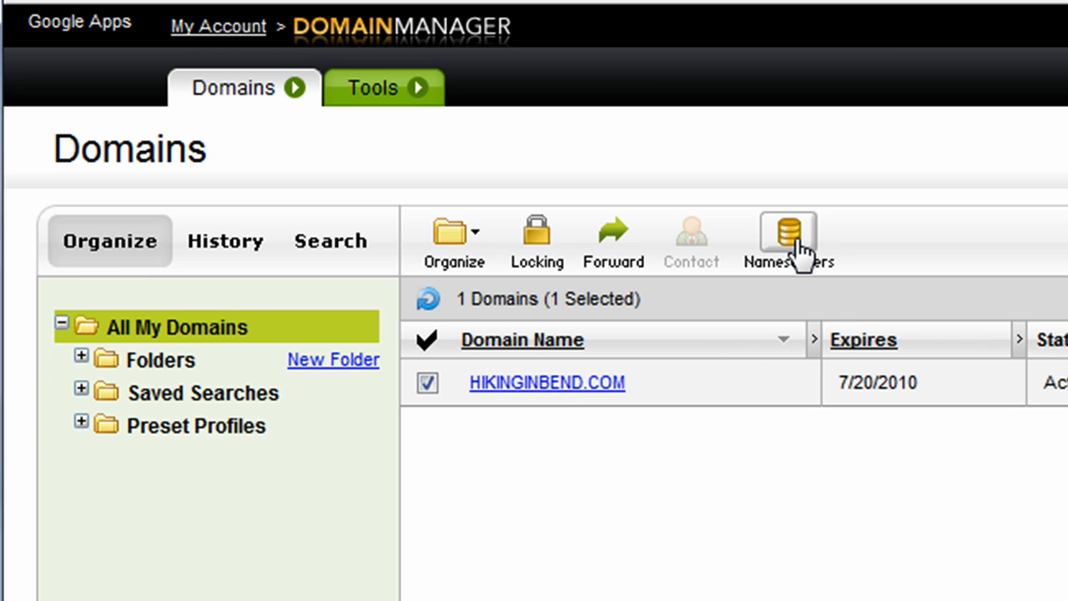
{"action": "mouse_move", "coordinate": [797, 250]}
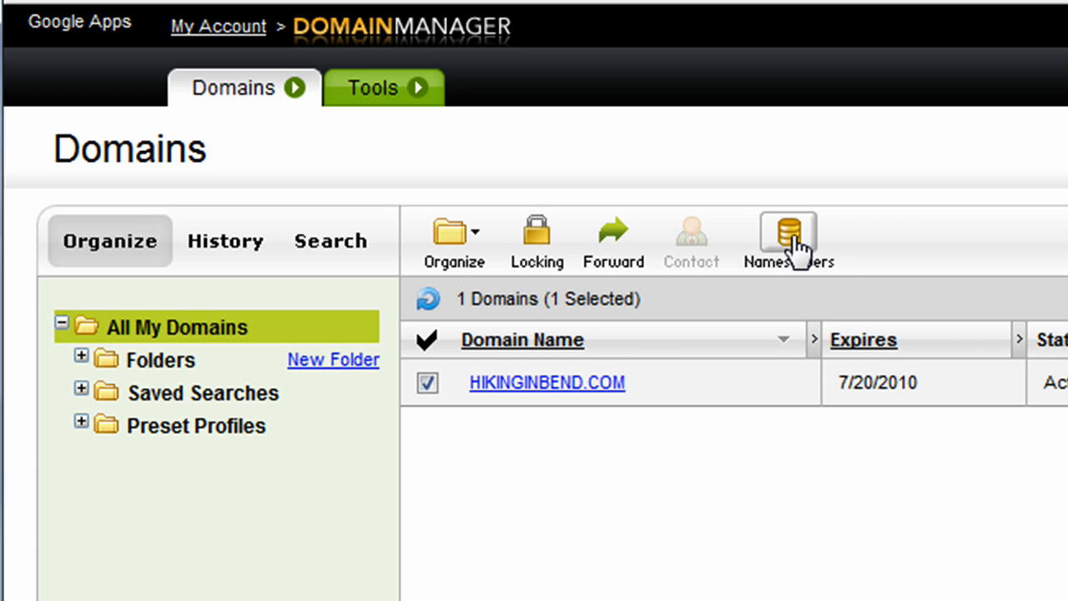
Step: Open the Nameservers settings for the checked HIKINGINBEND.COM domain
{"action": "left_click", "coordinate": [785, 234]}
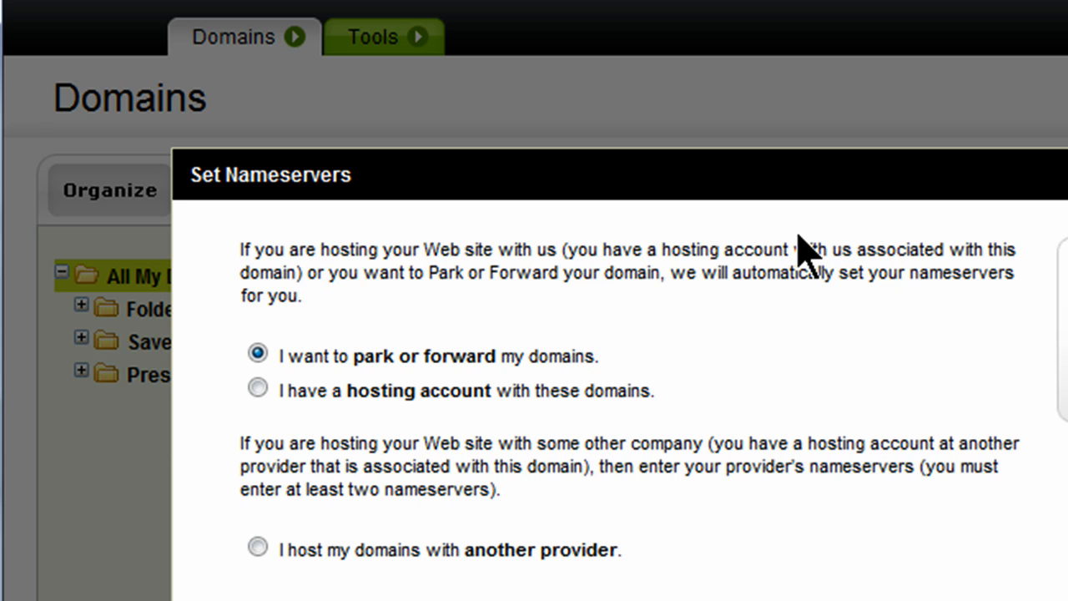
{"action": "mouse_move", "coordinate": [822, 258]}
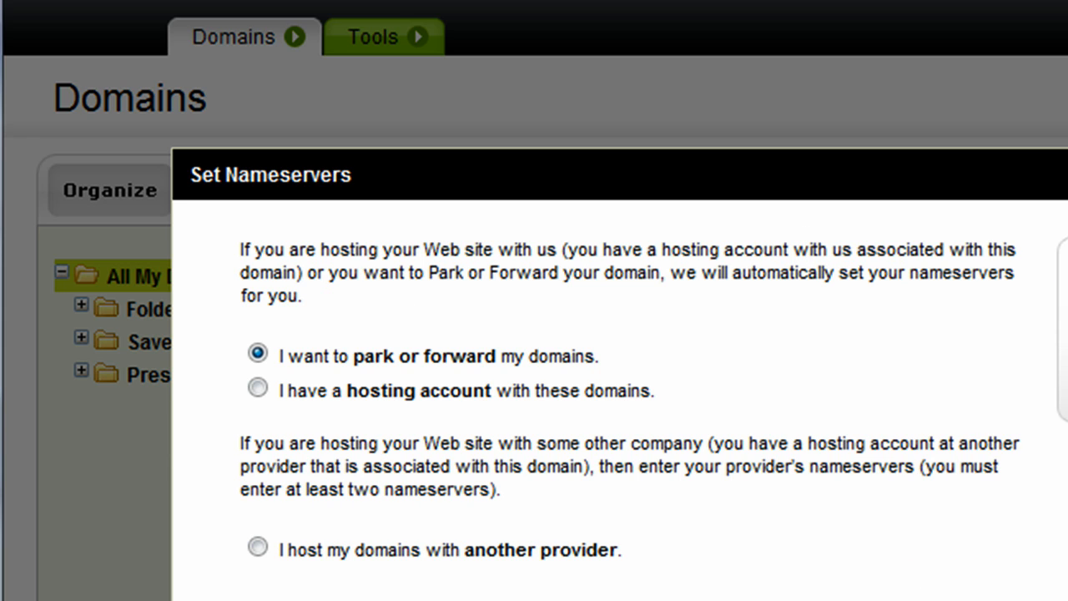
Step: Review the Set Nameservers options, then return to the 000webhost account details
{"action": "scroll", "scroll_direction": "down", "scroll_amount": 3}
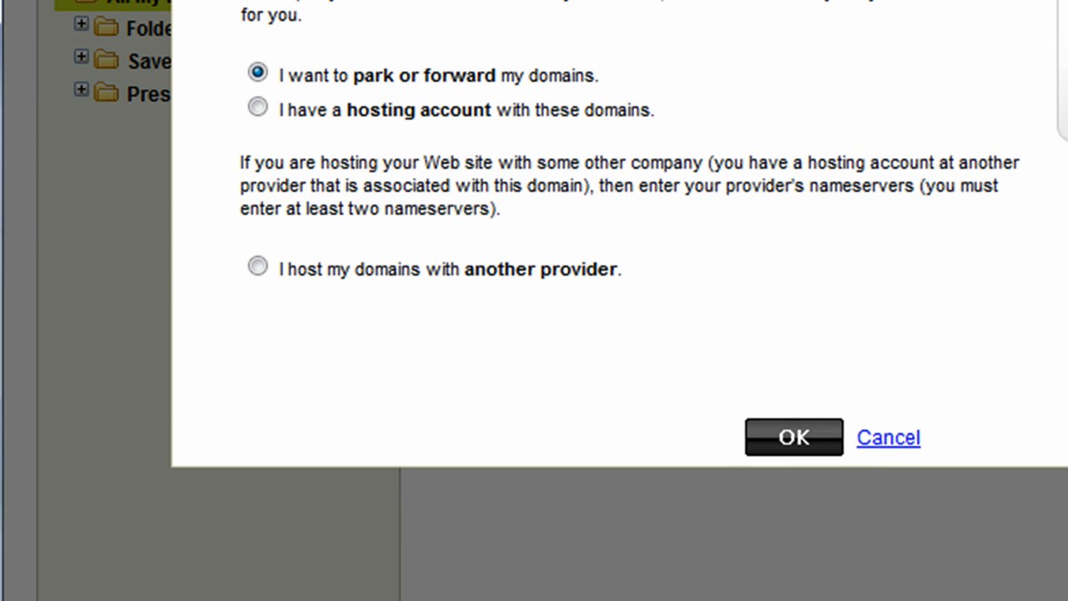
{"action": "mouse_move", "coordinate": [621, 230]}
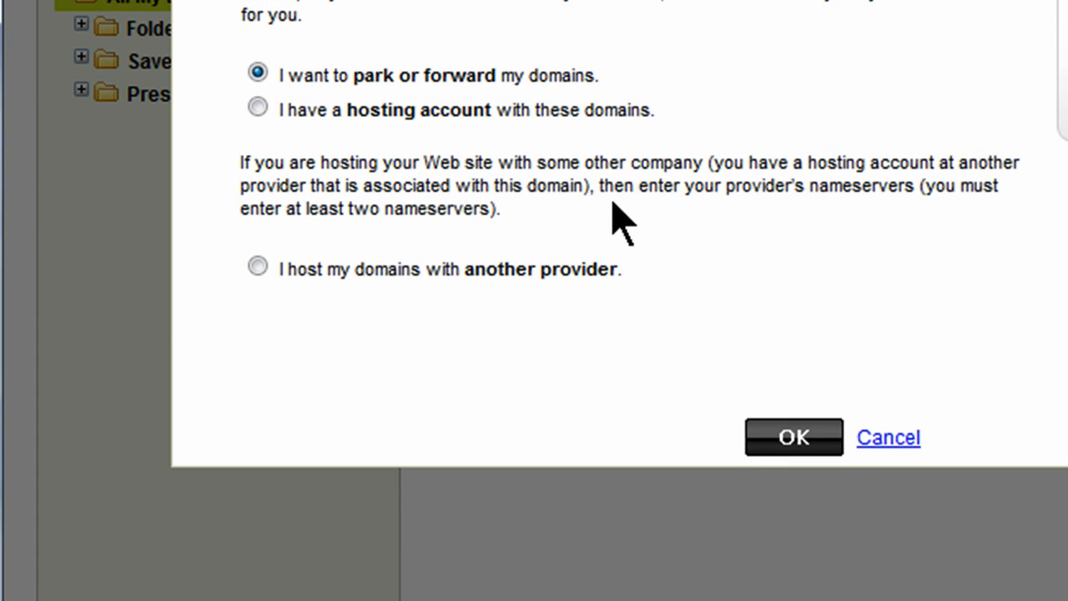
{"action": "mouse_move", "coordinate": [872, 225]}
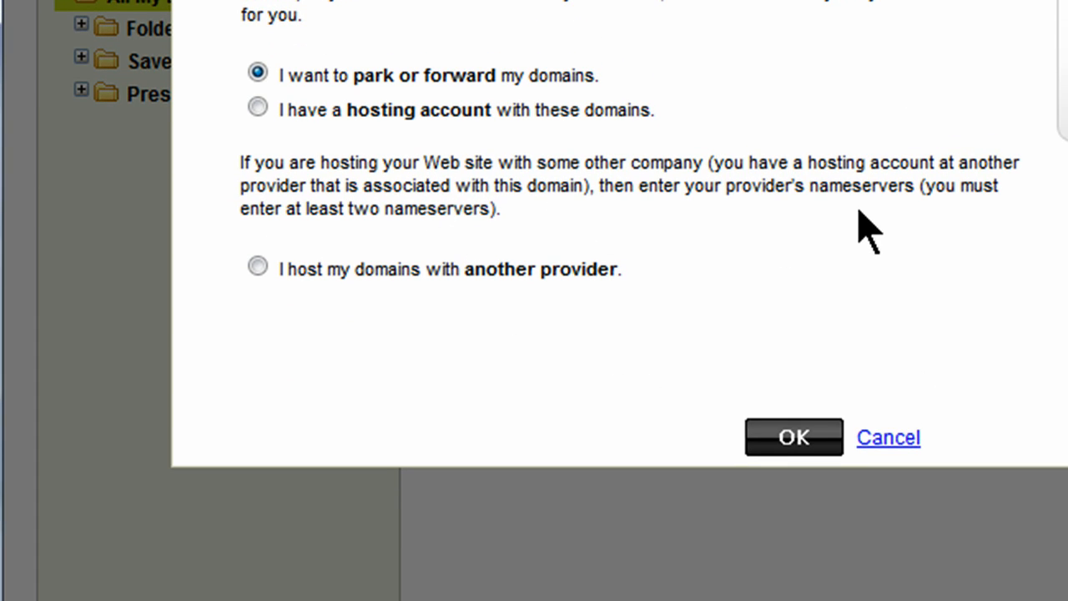
{"action": "mouse_move", "coordinate": [638, 255]}
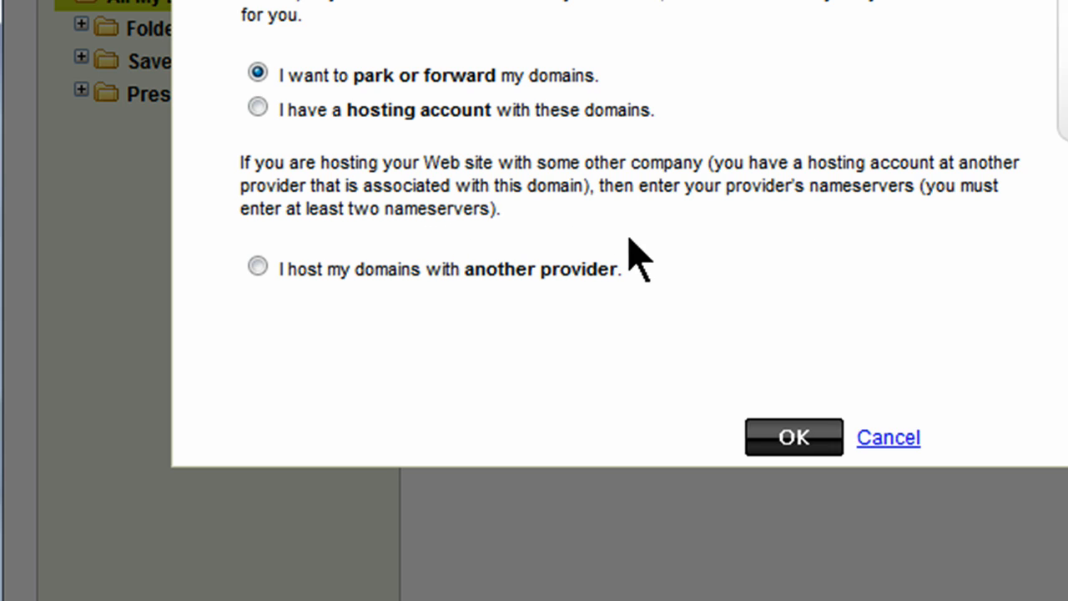
{"action": "mouse_move", "coordinate": [876, 242]}
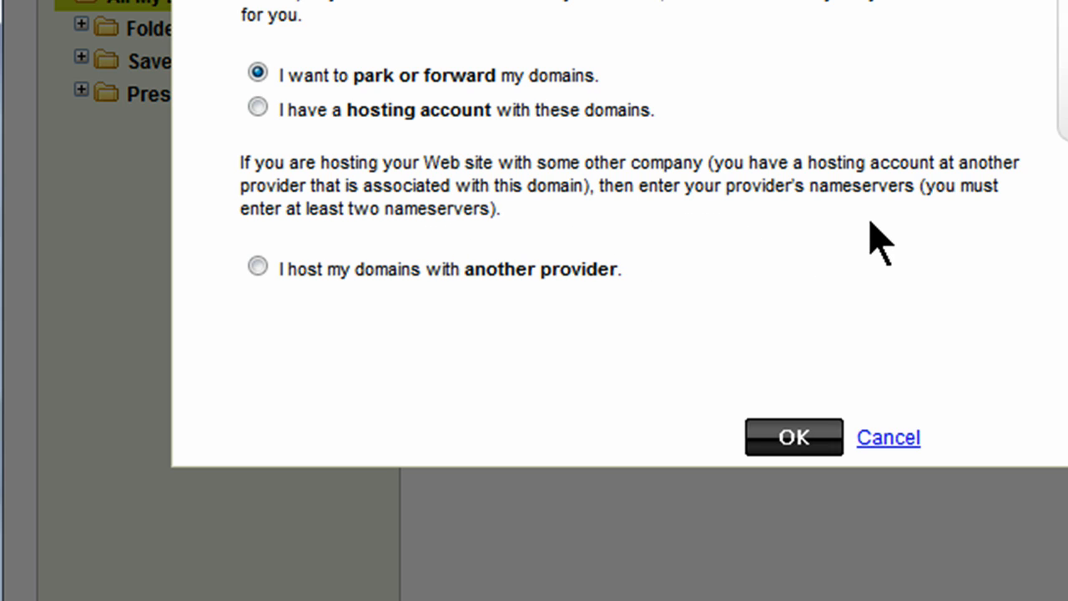
{"action": "mouse_move", "coordinate": [847, 242]}
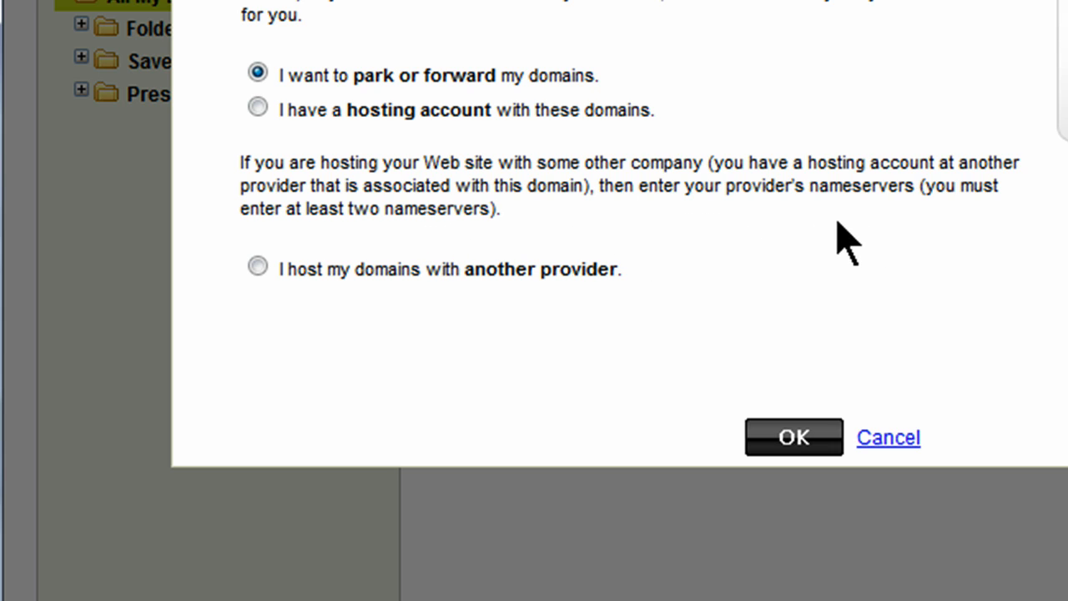
{"action": "left_click", "coordinate": [257, 266]}
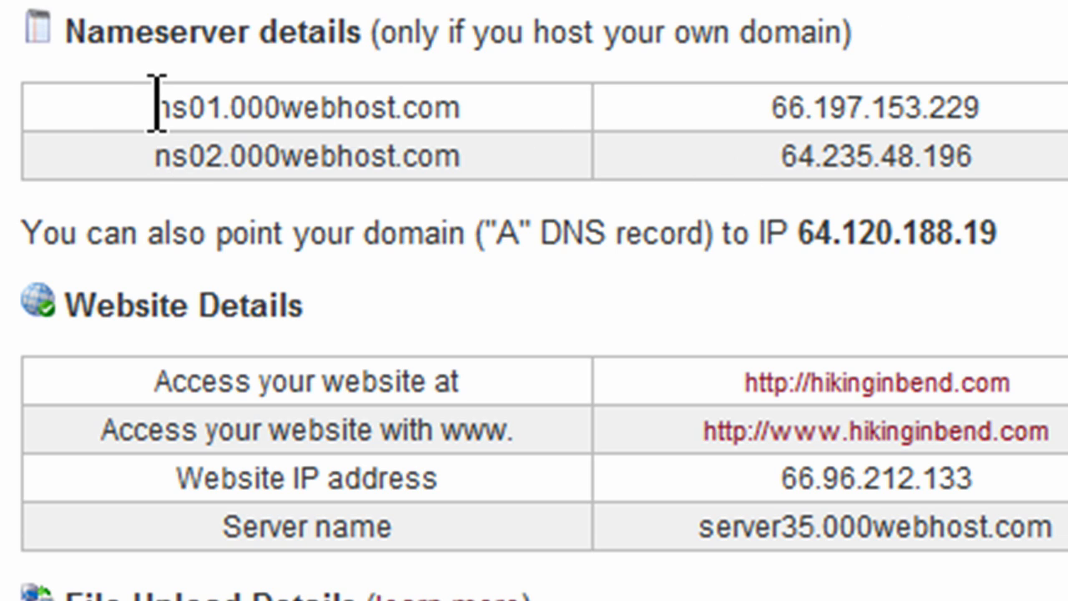
Step: Set Nameserver 1 to ns01.000webhost.com and Nameserver 2 to ns02.000webhost.com
{"action": "double_click", "coordinate": [307, 106]}
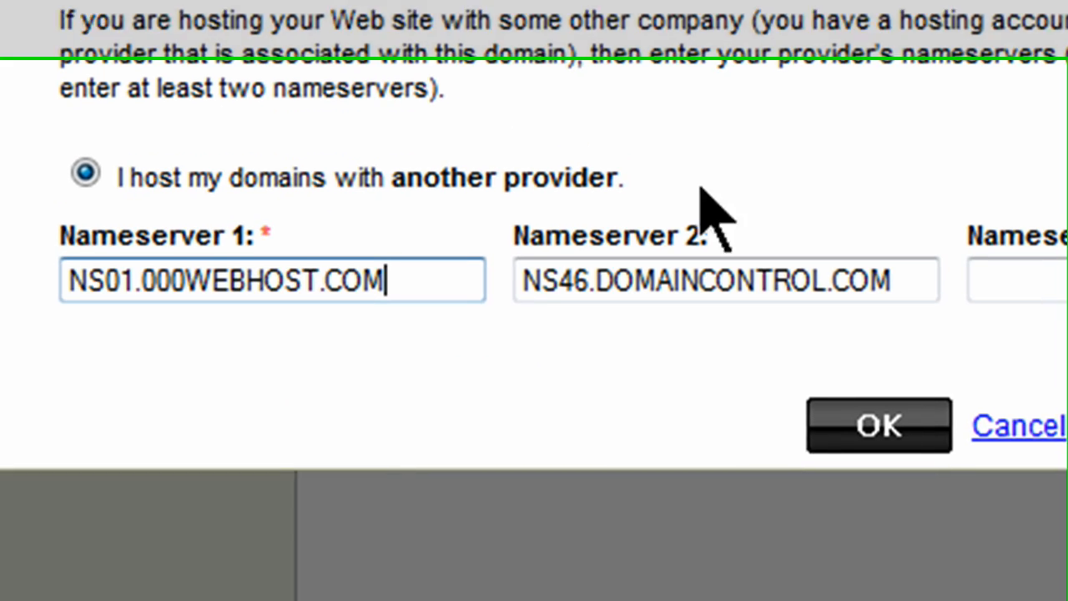
{"action": "type", "text": "ns02.000webhost.com"}
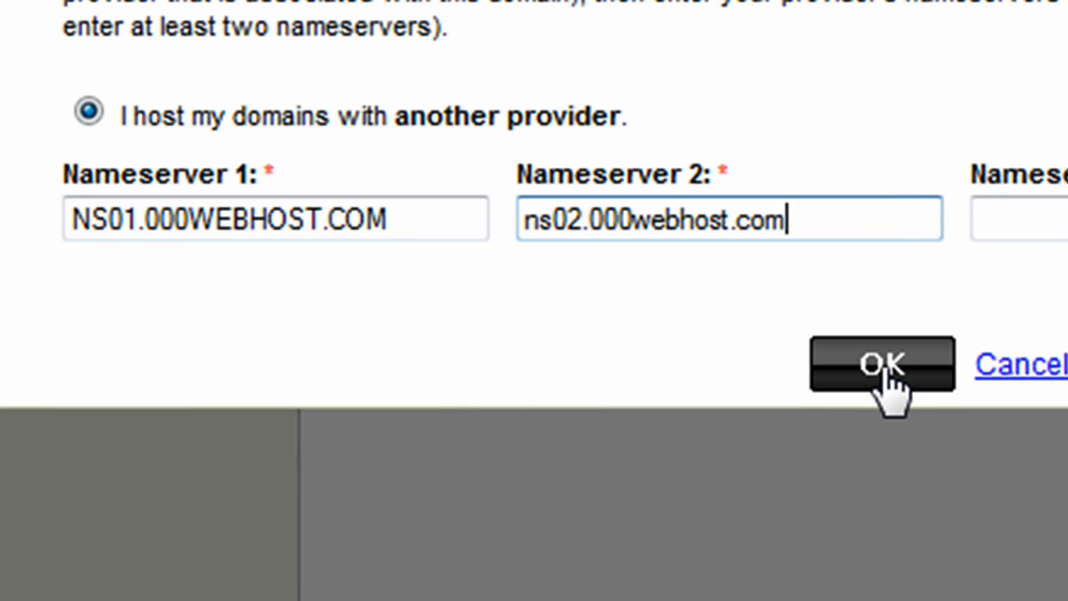
Step: Confirm the Set Nameservers dialog to submit the ns01/ns02.000webhost.com nameservers
{"action": "left_click", "coordinate": [882, 364]}
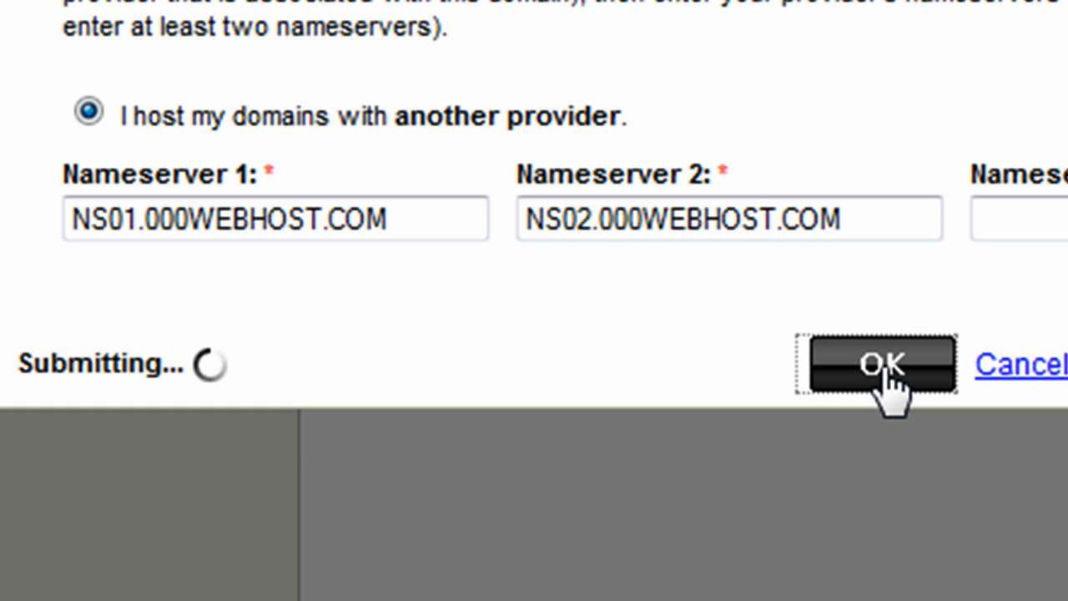
{"action": "left_click", "coordinate": [877, 364]}
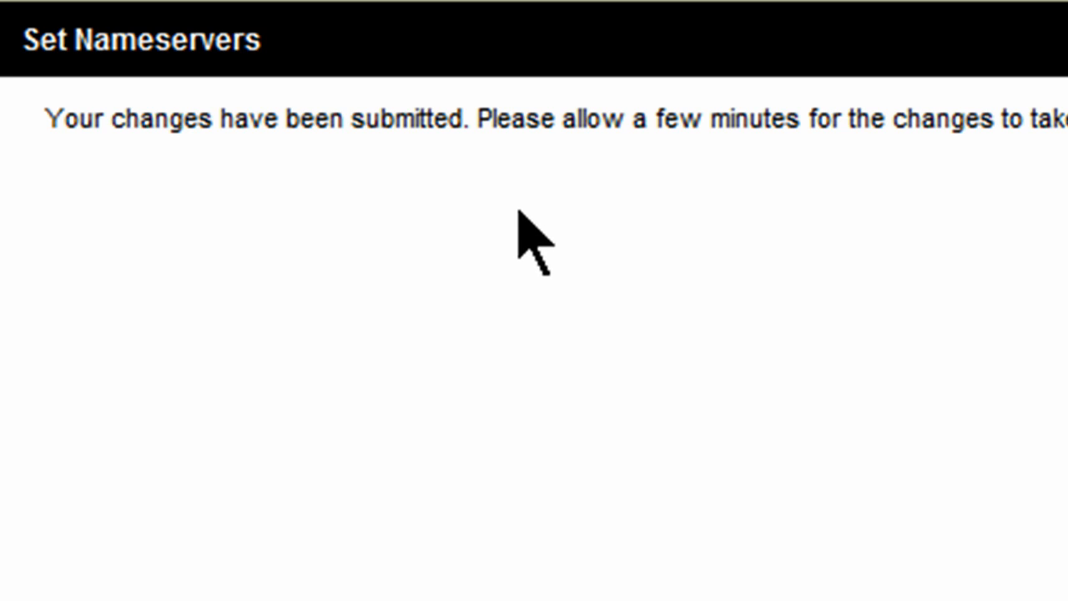